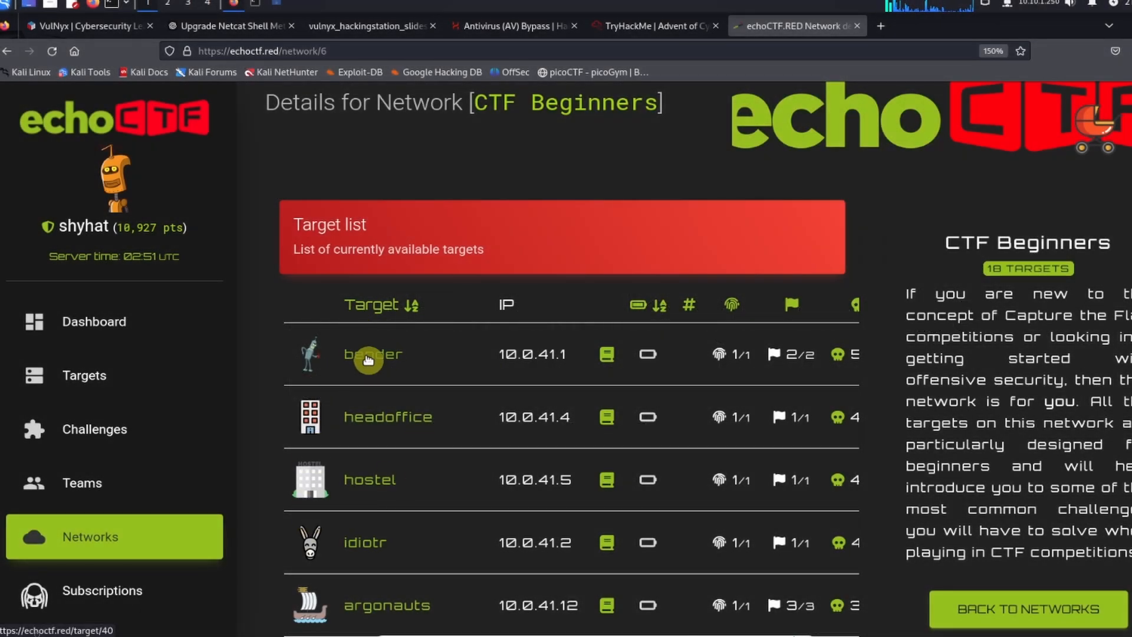
Step: Go to the bender target (10.0.41.1) page listing two flags, one service and 200 points
{"action": "left_click", "coordinate": [369, 359]}
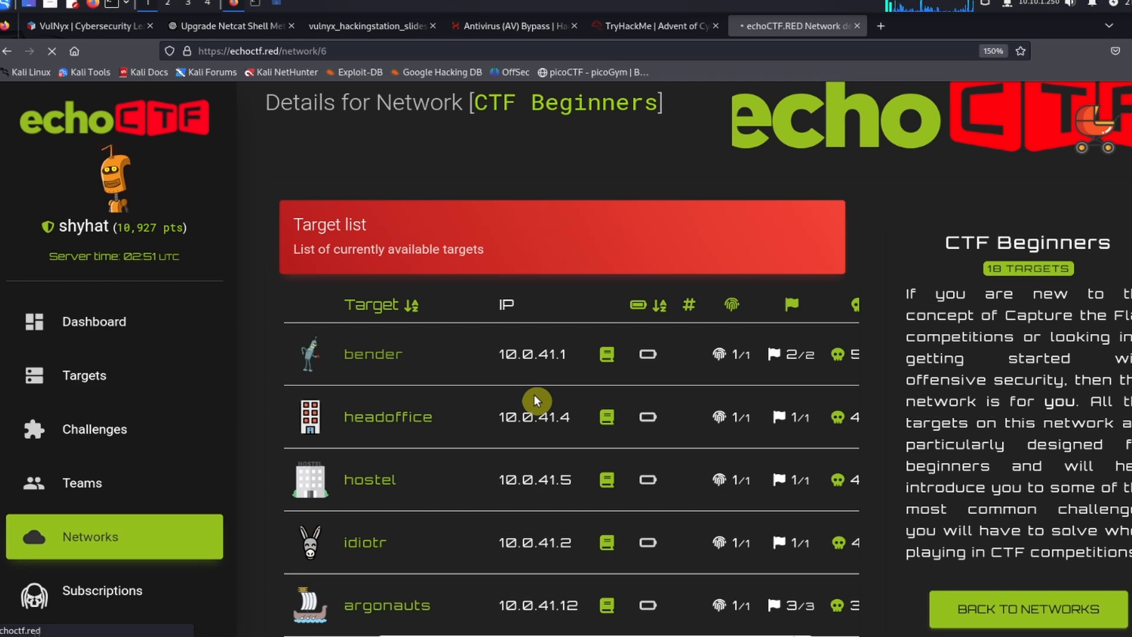
{"action": "left_click", "coordinate": [372, 353]}
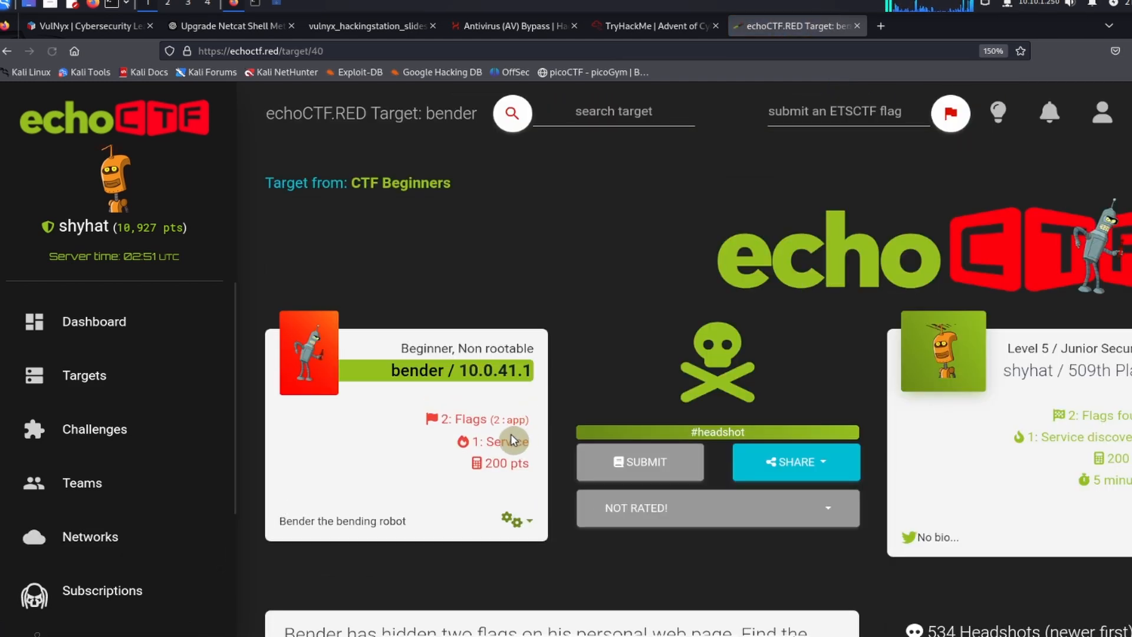
{"action": "scroll", "scroll_direction": "down", "scroll_amount": 3}
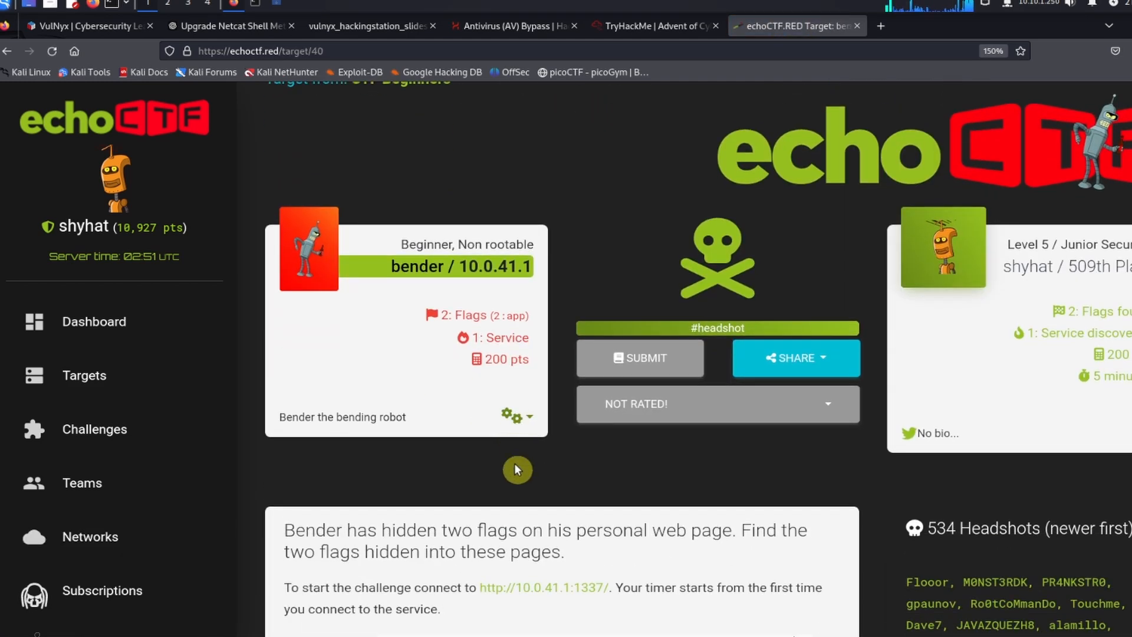
{"action": "scroll", "scroll_direction": "down", "scroll_amount": 3}
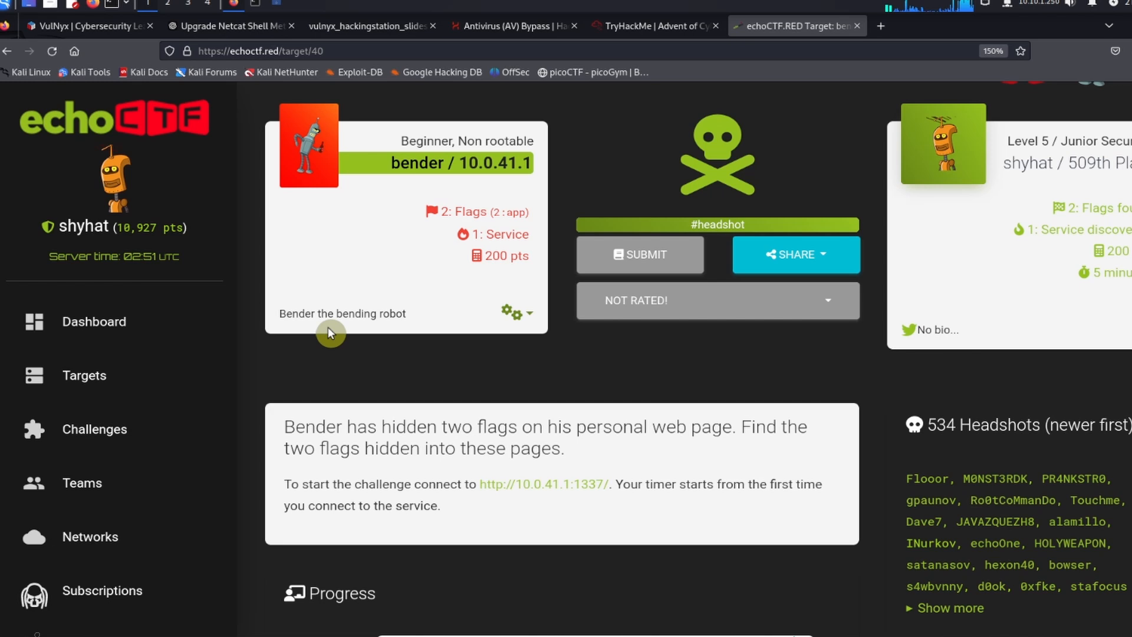
{"action": "mouse_move", "coordinate": [368, 337]}
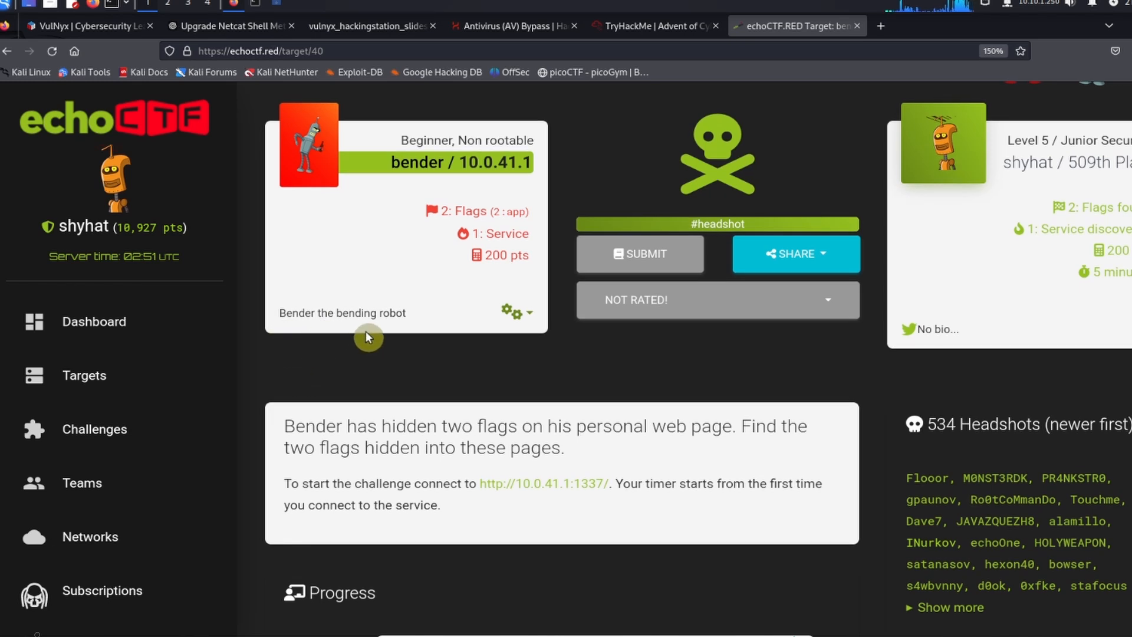
{"action": "mouse_move", "coordinate": [344, 344]}
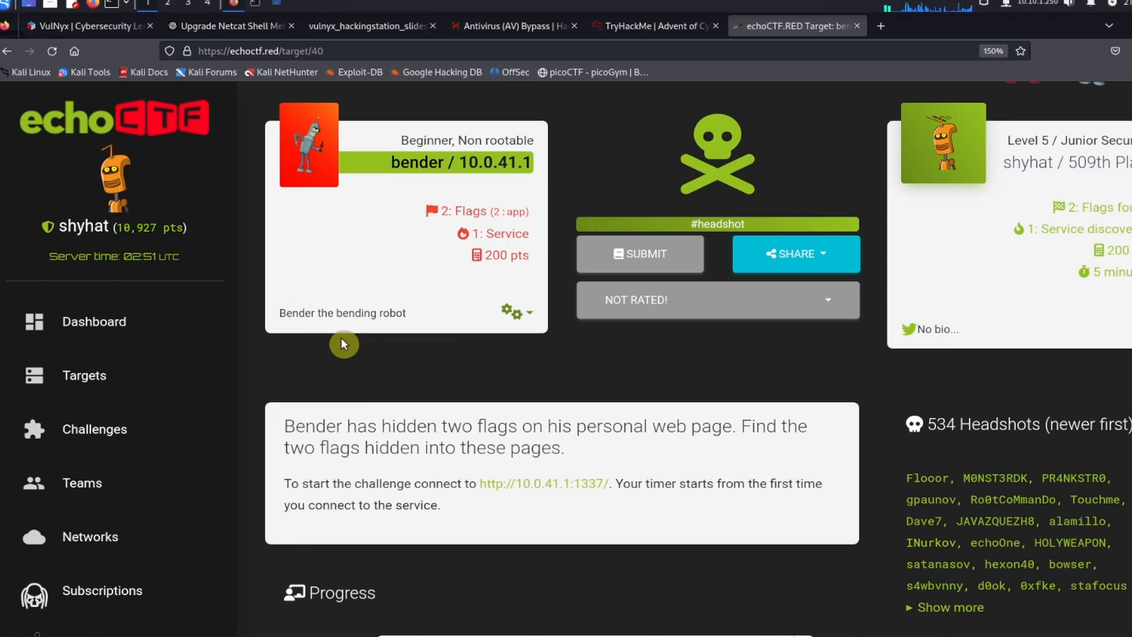
{"action": "mouse_move", "coordinate": [413, 335]}
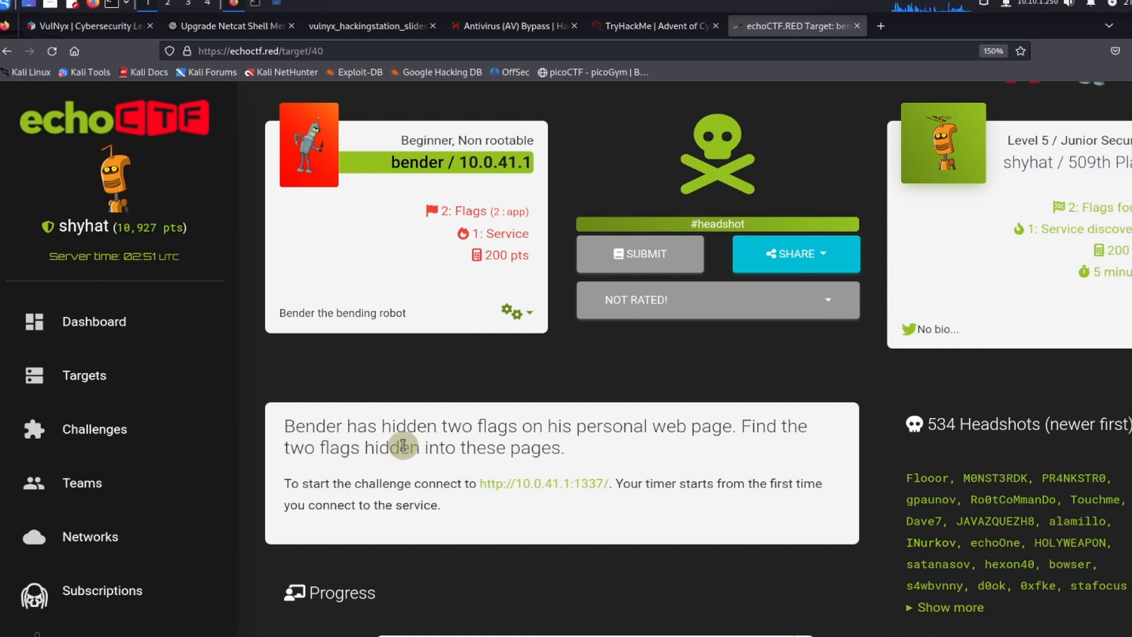
{"action": "mouse_move", "coordinate": [704, 448]}
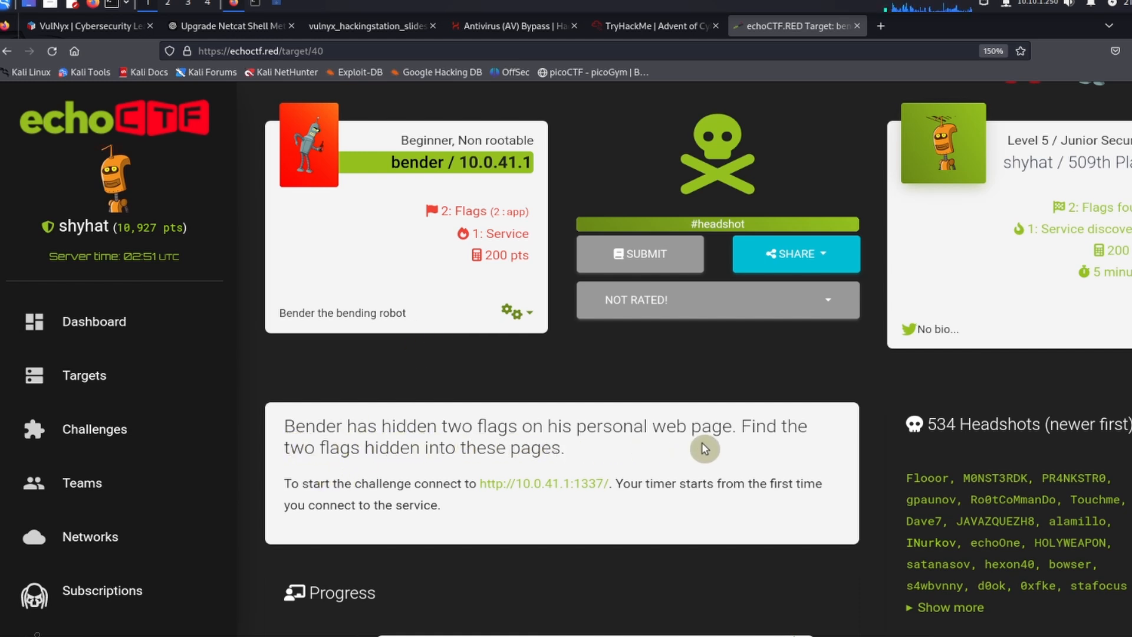
{"action": "mouse_move", "coordinate": [445, 473]}
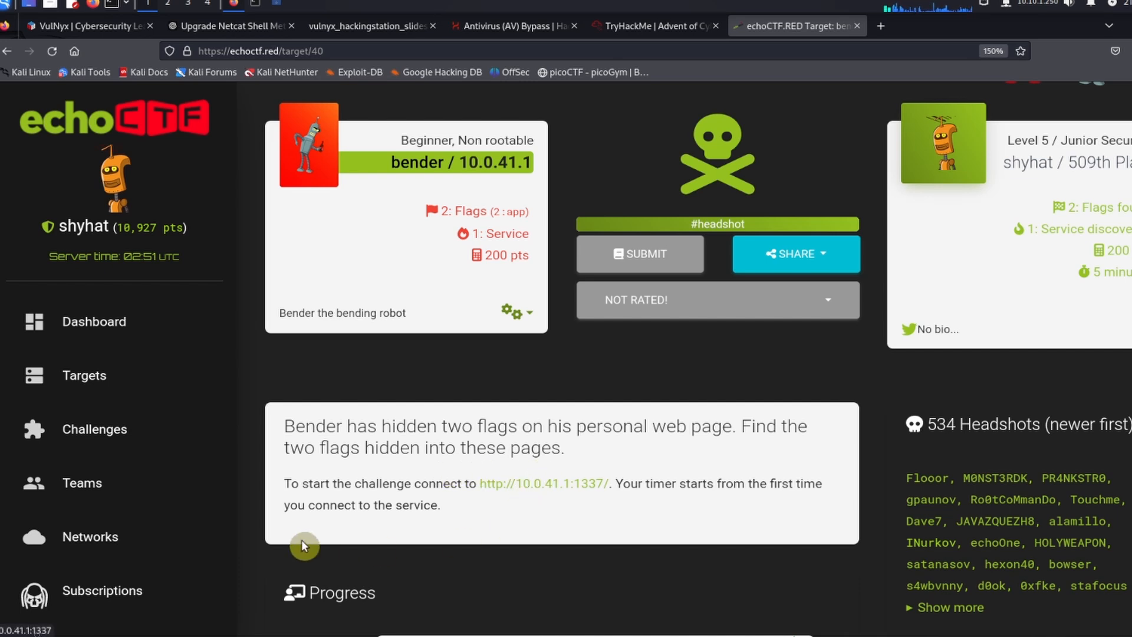
{"action": "mouse_move", "coordinate": [505, 509]}
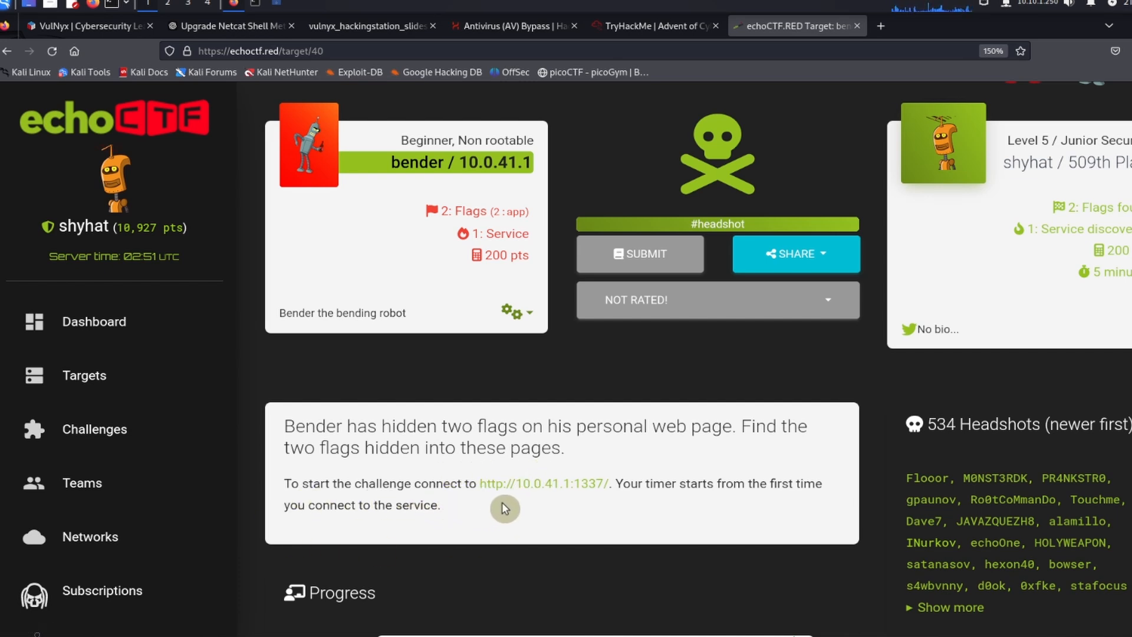
{"action": "mouse_move", "coordinate": [566, 514]}
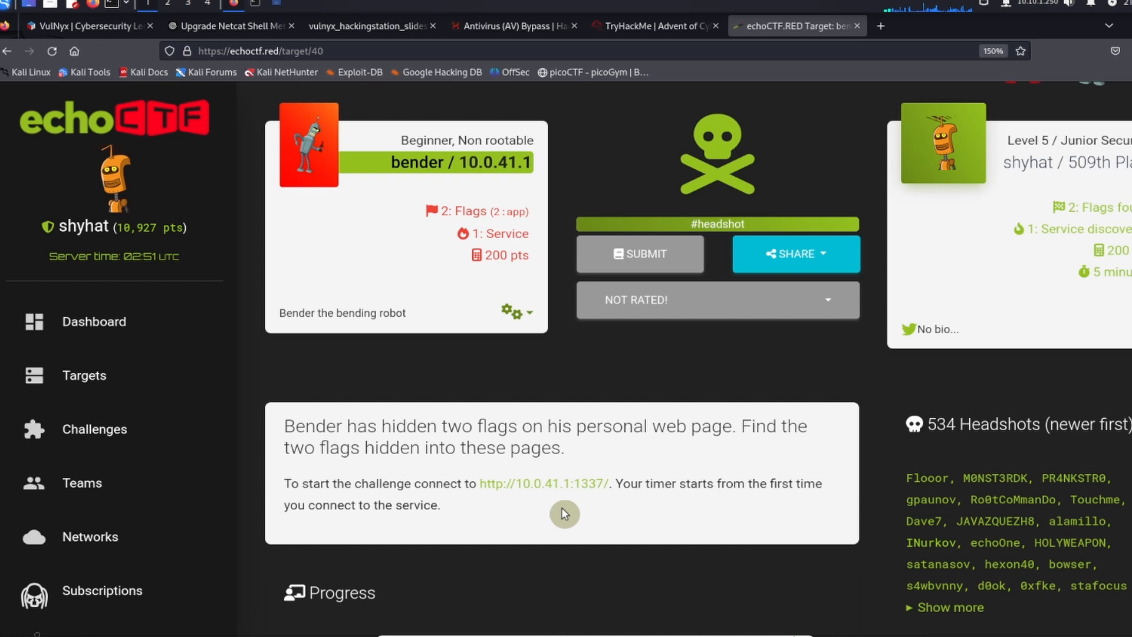
{"action": "mouse_move", "coordinate": [592, 505]}
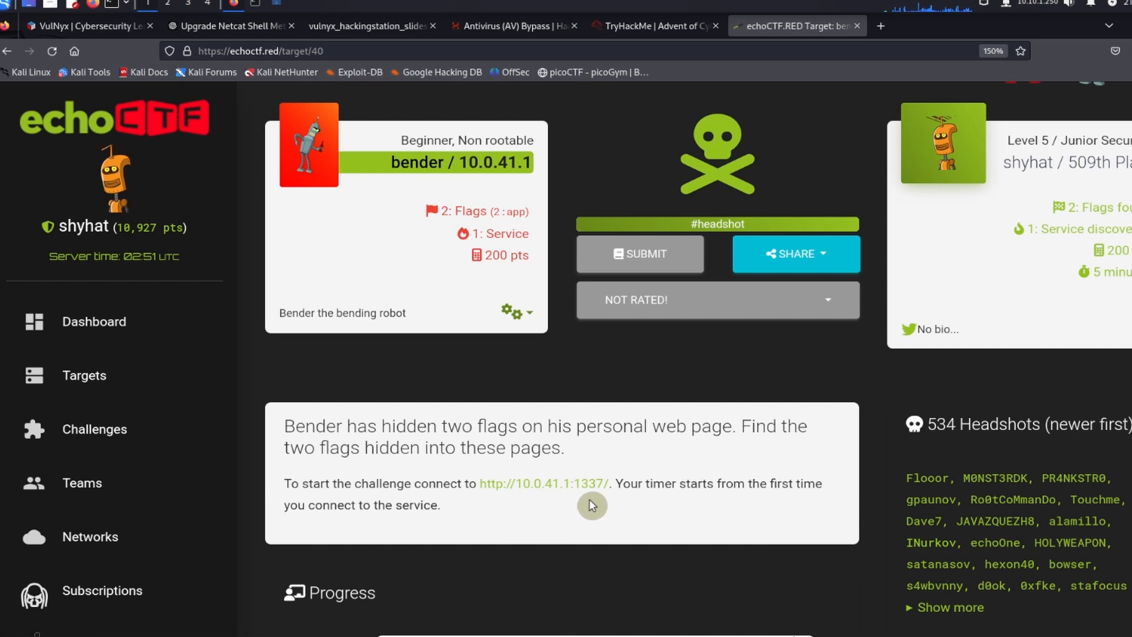
{"action": "mouse_move", "coordinate": [585, 501]}
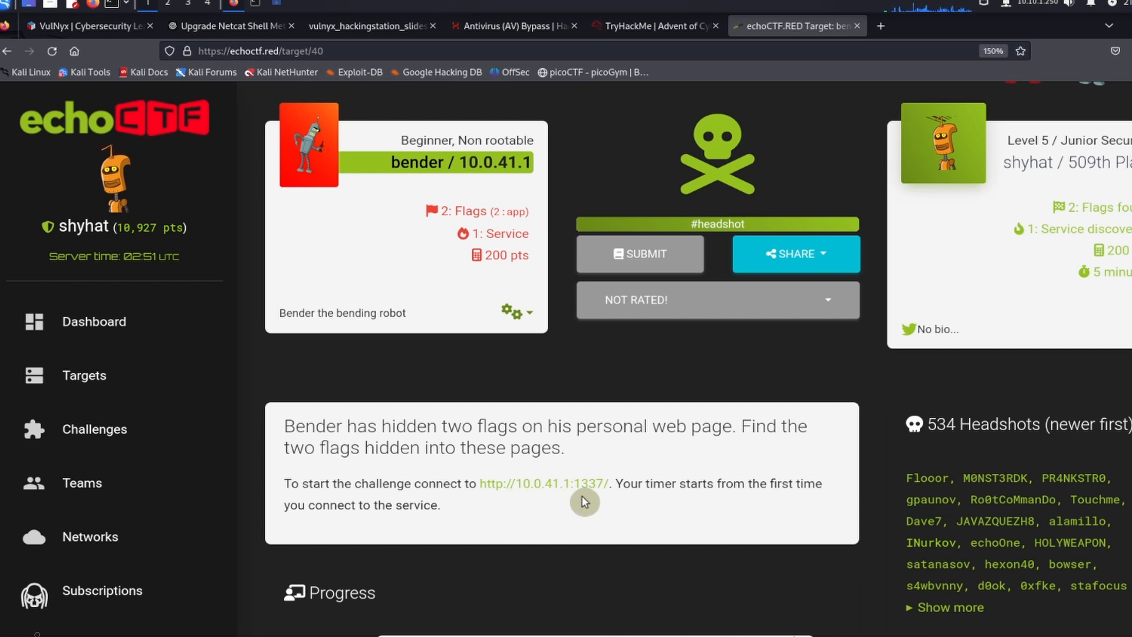
{"action": "mouse_move", "coordinate": [526, 514]}
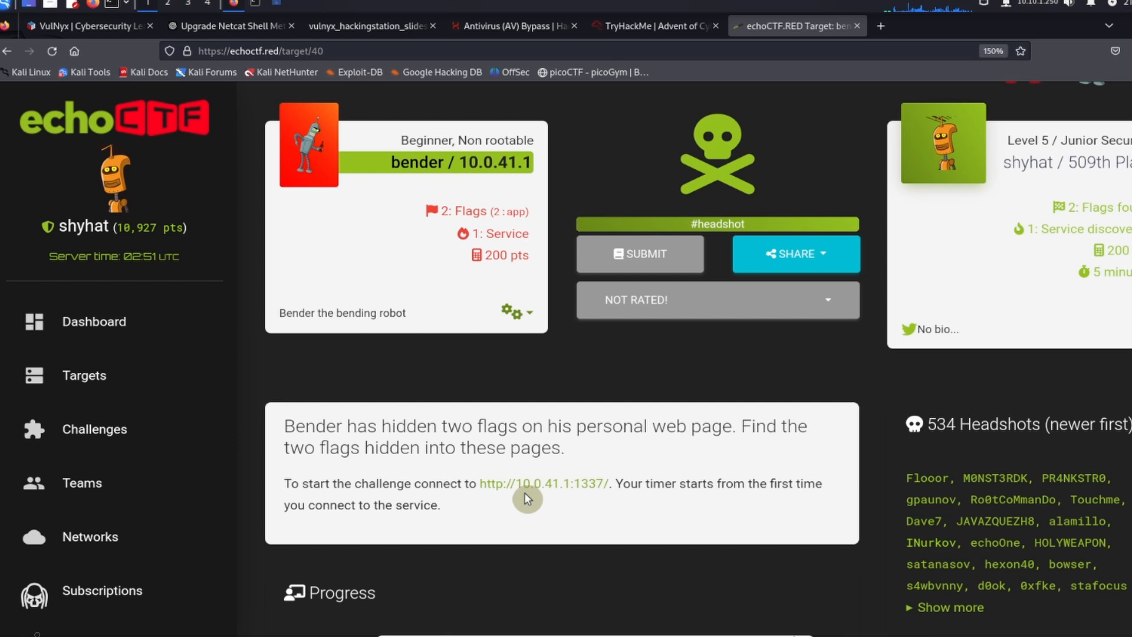
{"action": "mouse_move", "coordinate": [566, 502]}
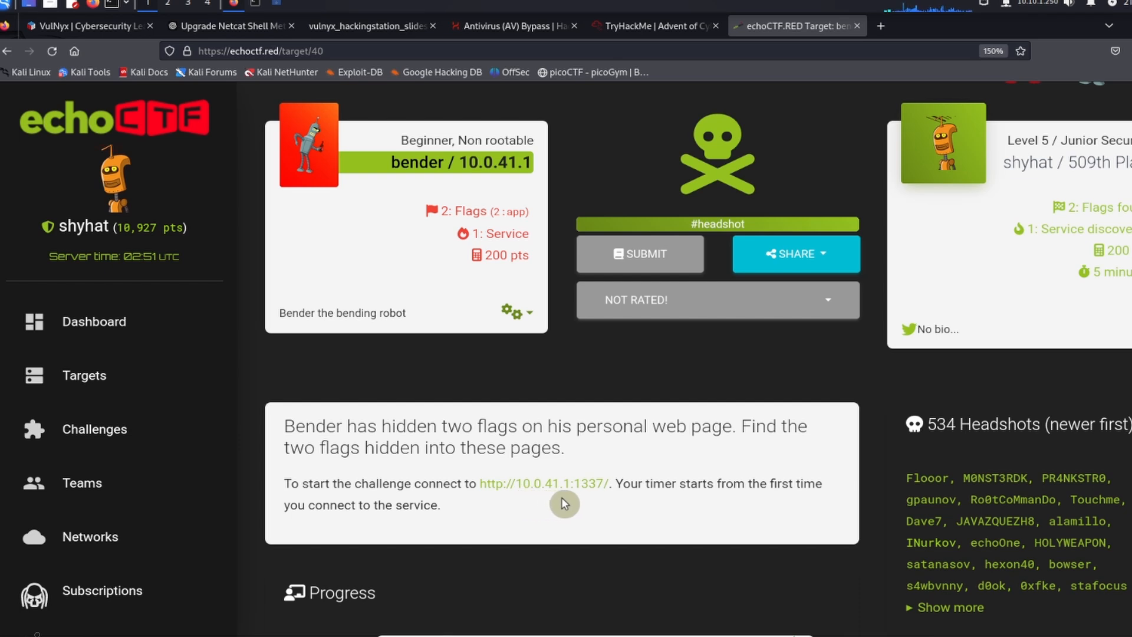
{"action": "mouse_move", "coordinate": [607, 479]}
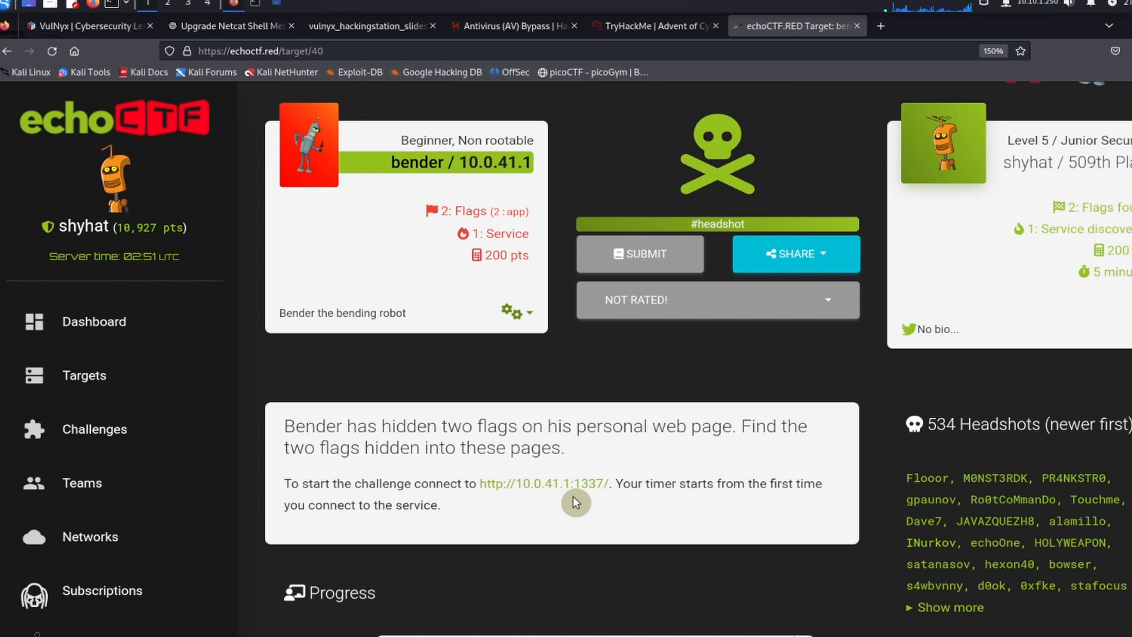
{"action": "mouse_move", "coordinate": [597, 505]}
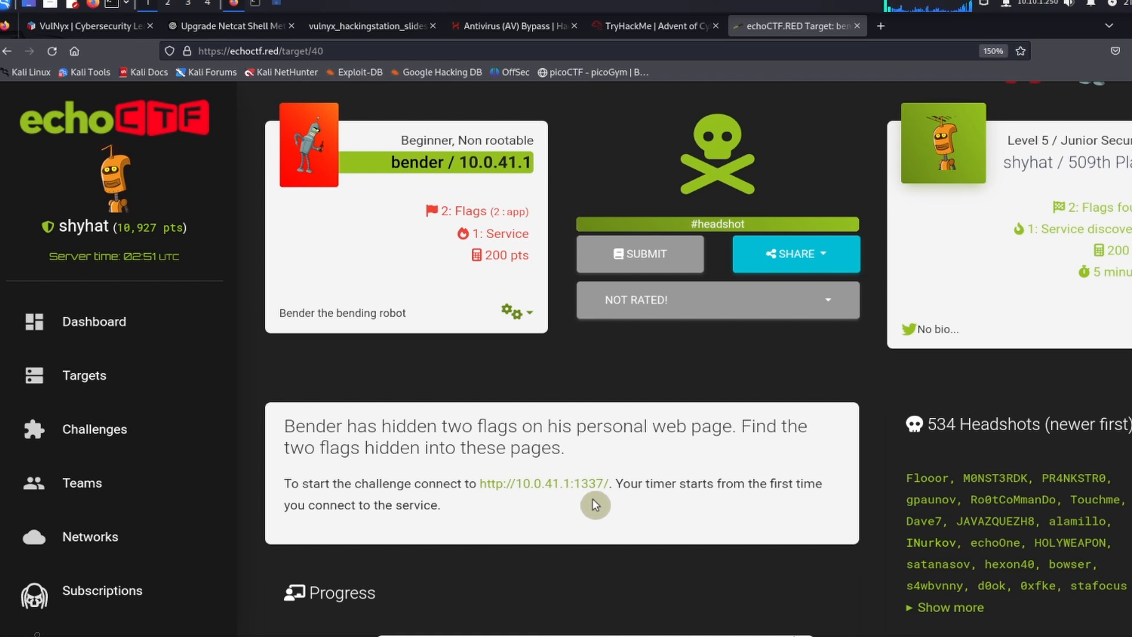
{"action": "double_click", "coordinate": [488, 483]}
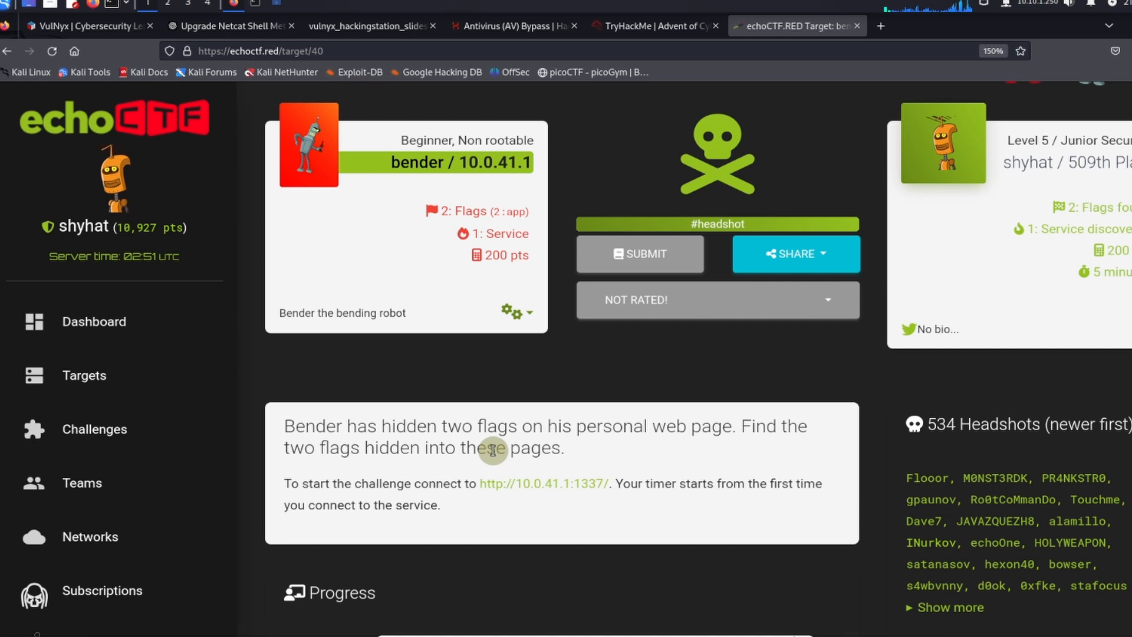
{"action": "left_click_drag", "start_coordinate": [479, 483], "coordinate": [574, 483]}
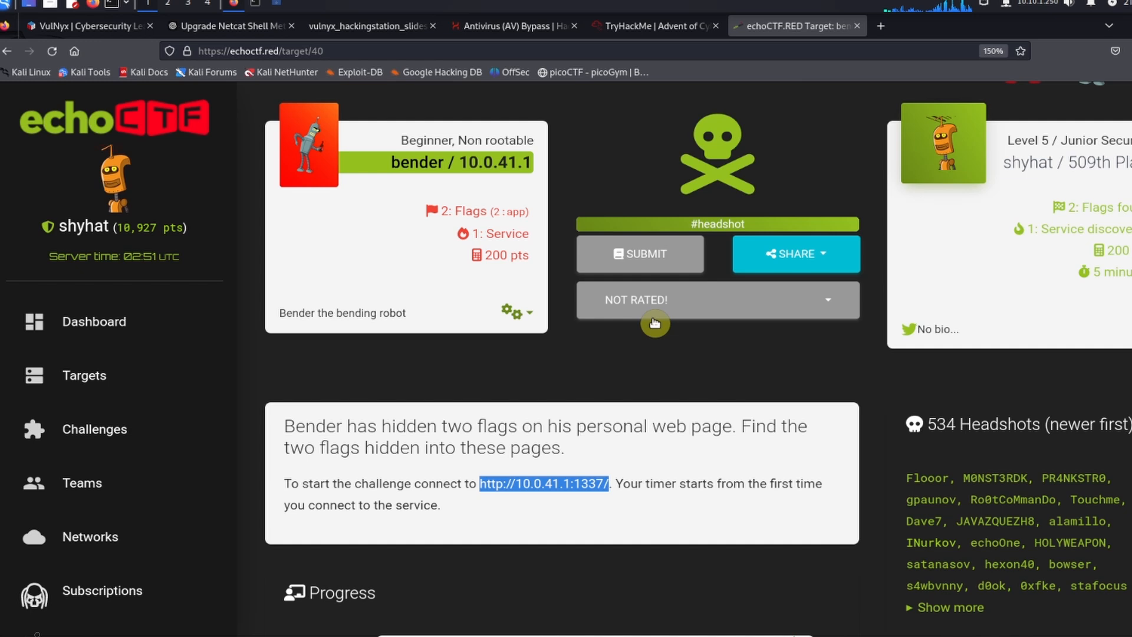
{"action": "left_click", "coordinate": [881, 26]}
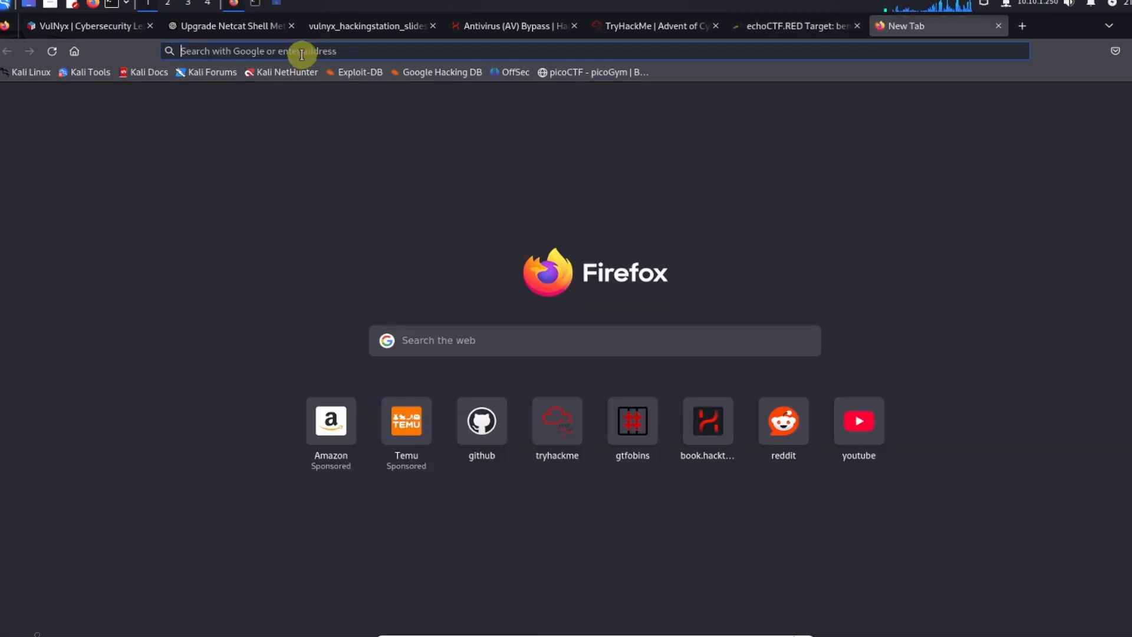
{"action": "type", "text": "http://10.0.41.1:1337/"}
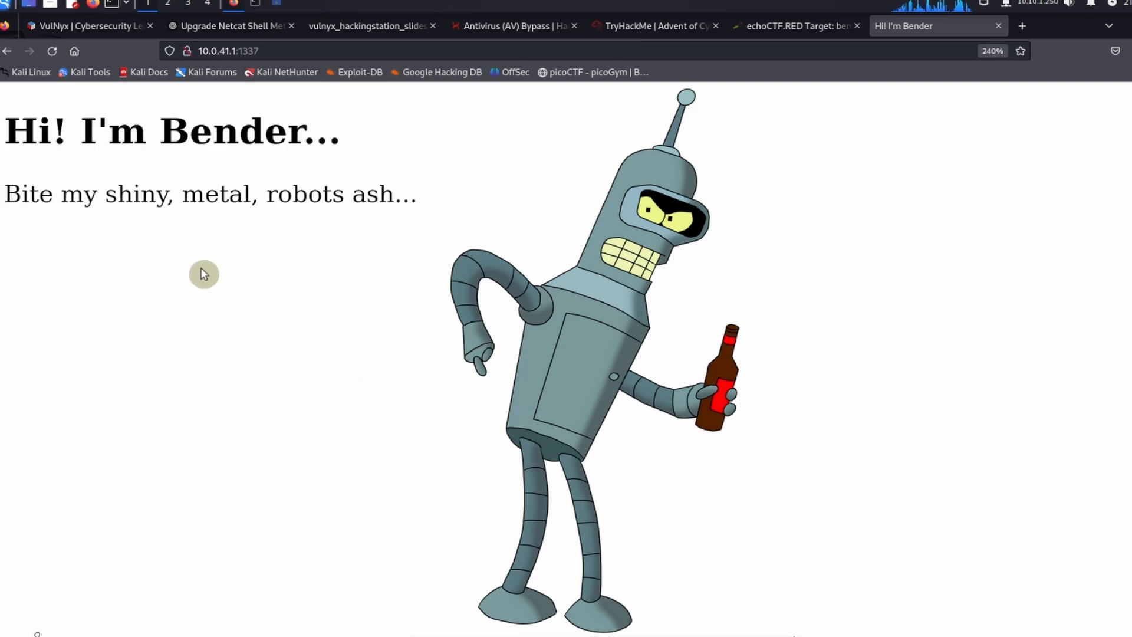
{"action": "mouse_move", "coordinate": [99, 231]}
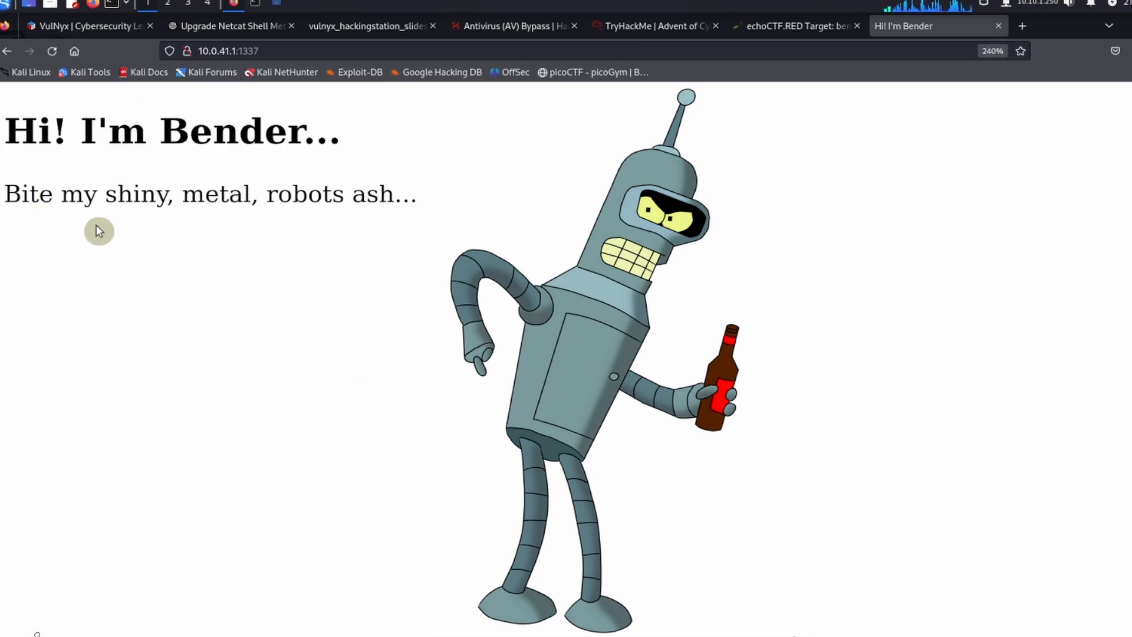
{"action": "mouse_move", "coordinate": [270, 221]}
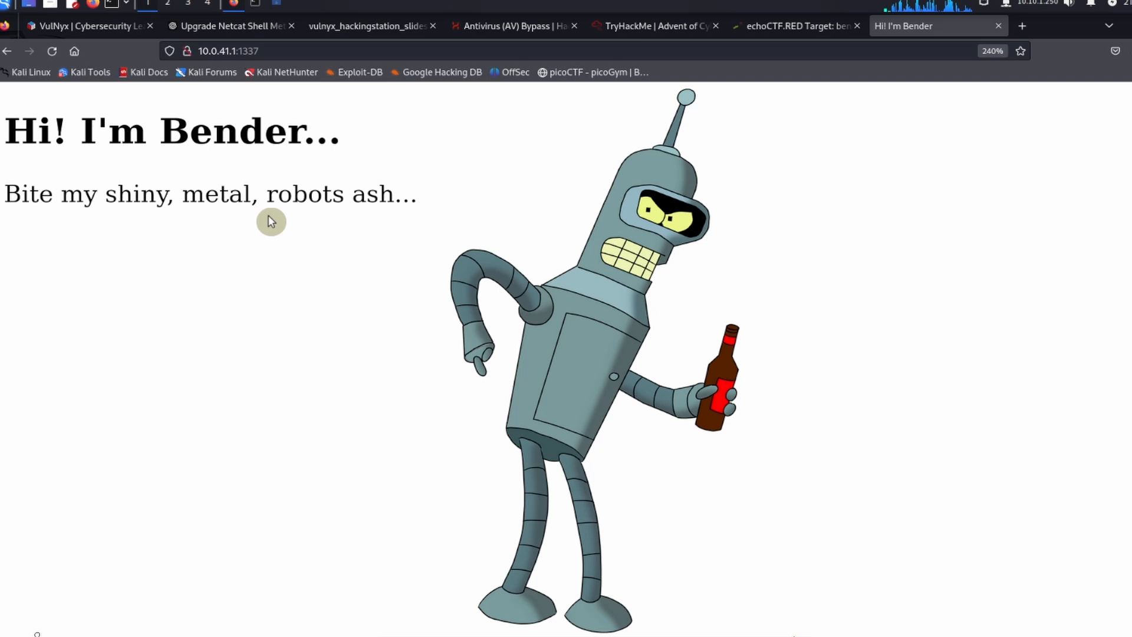
{"action": "mouse_move", "coordinate": [297, 474]}
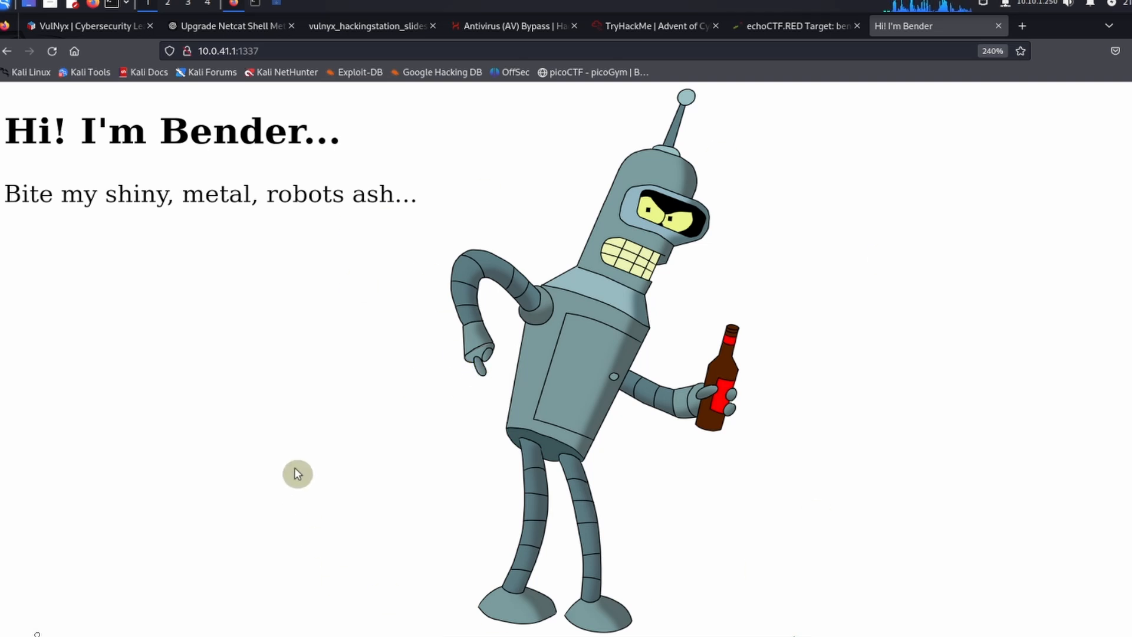
{"action": "mouse_move", "coordinate": [367, 353]}
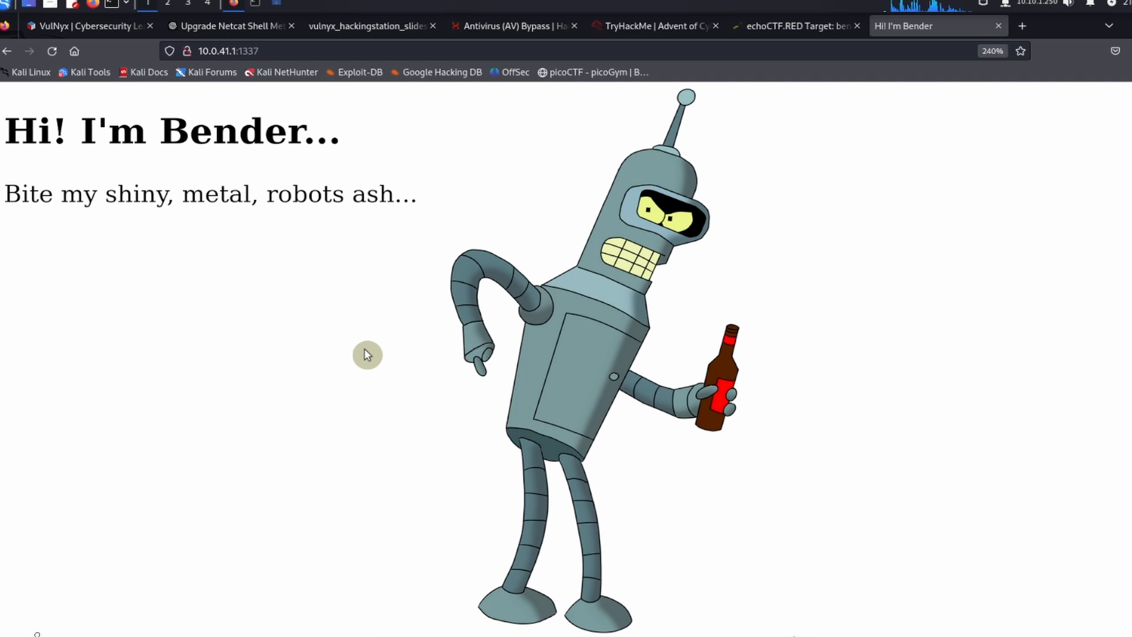
{"action": "mouse_move", "coordinate": [377, 414]}
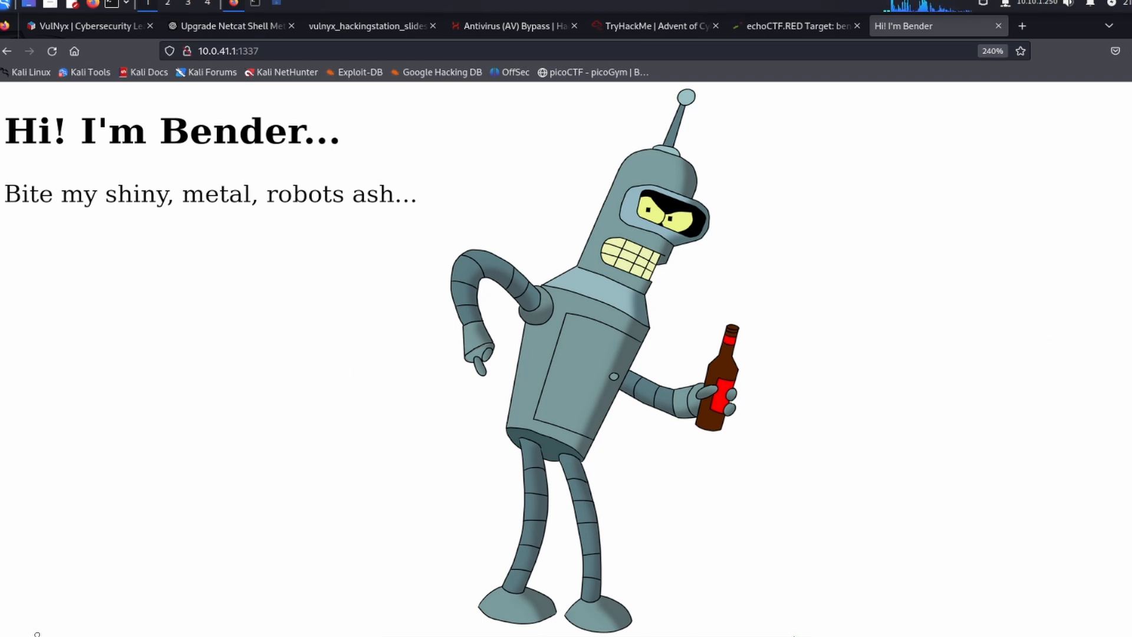
{"action": "mouse_move", "coordinate": [1073, 153]}
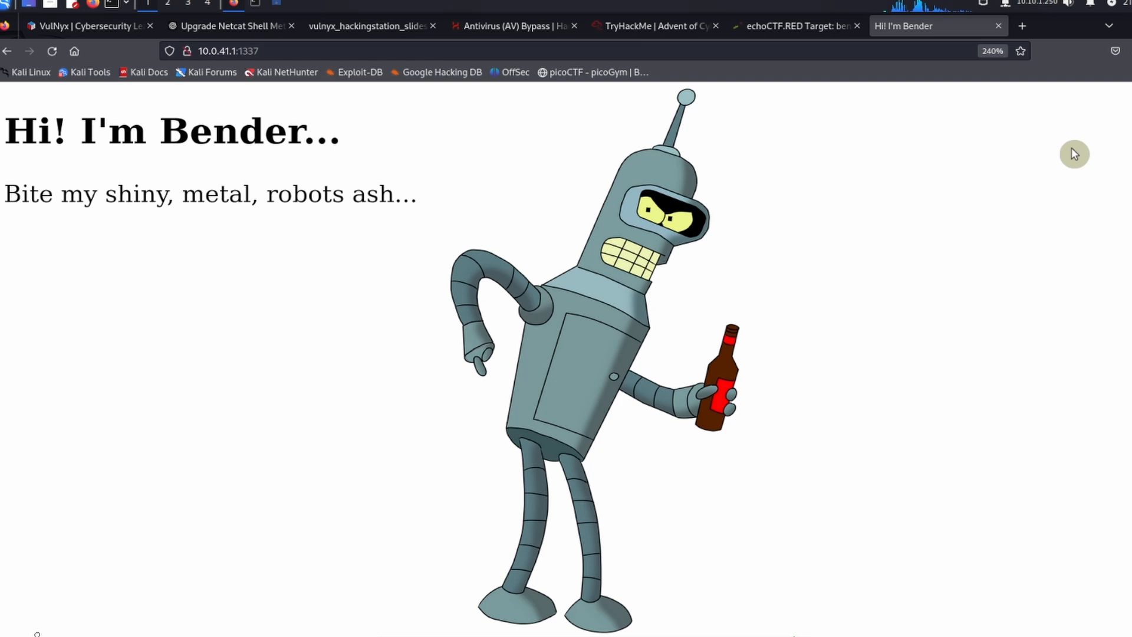
{"action": "mouse_move", "coordinate": [172, 297]}
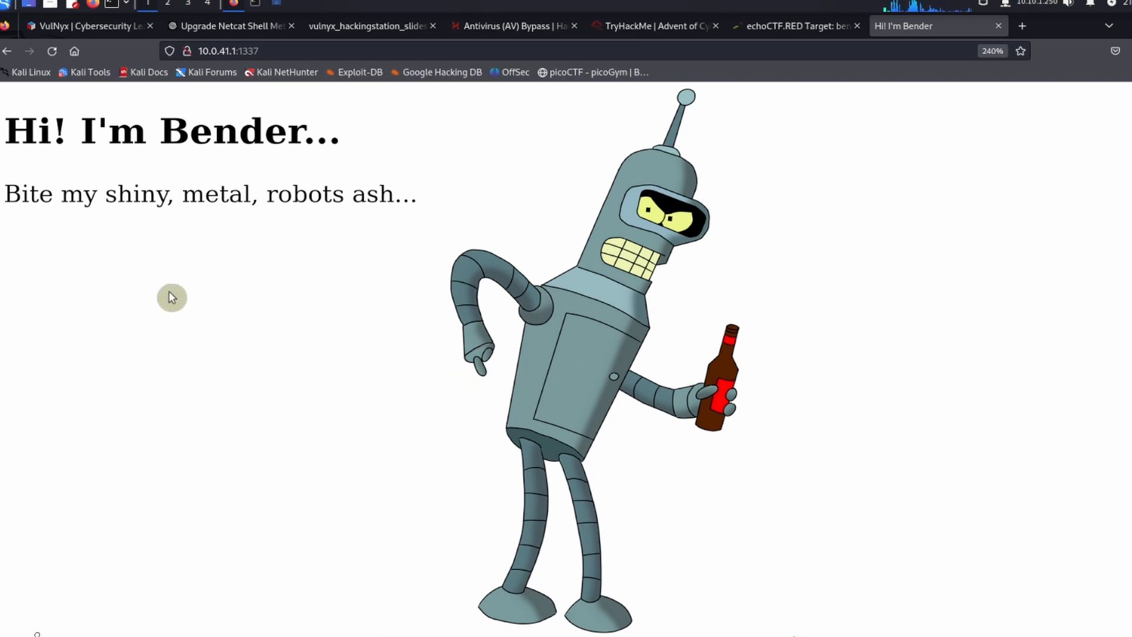
{"action": "mouse_move", "coordinate": [264, 436]}
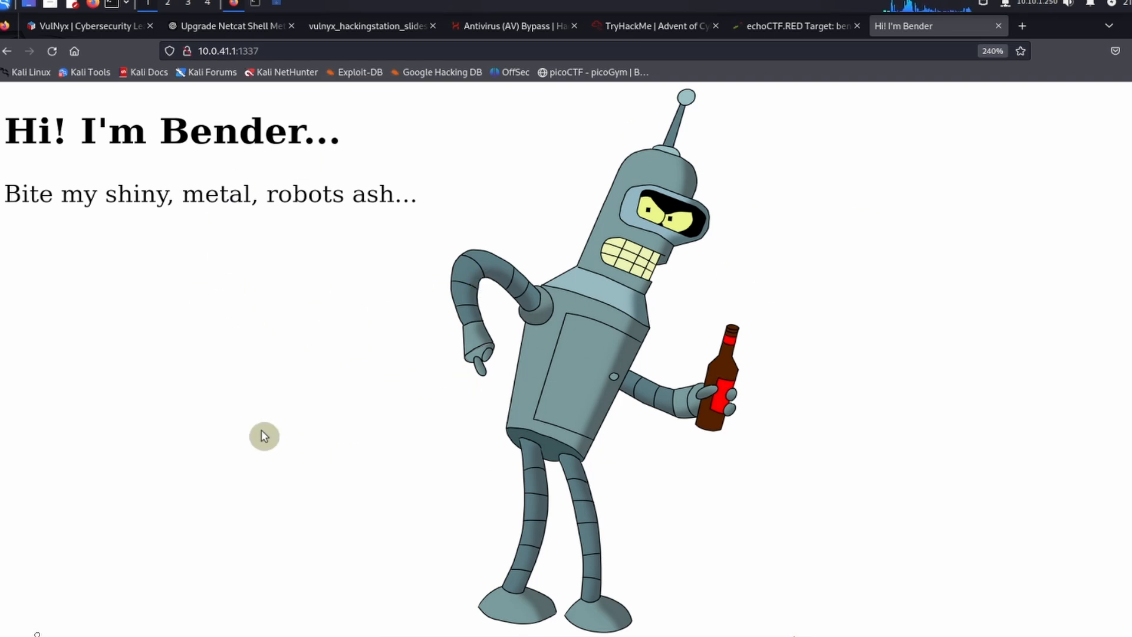
{"action": "mouse_move", "coordinate": [245, 414]}
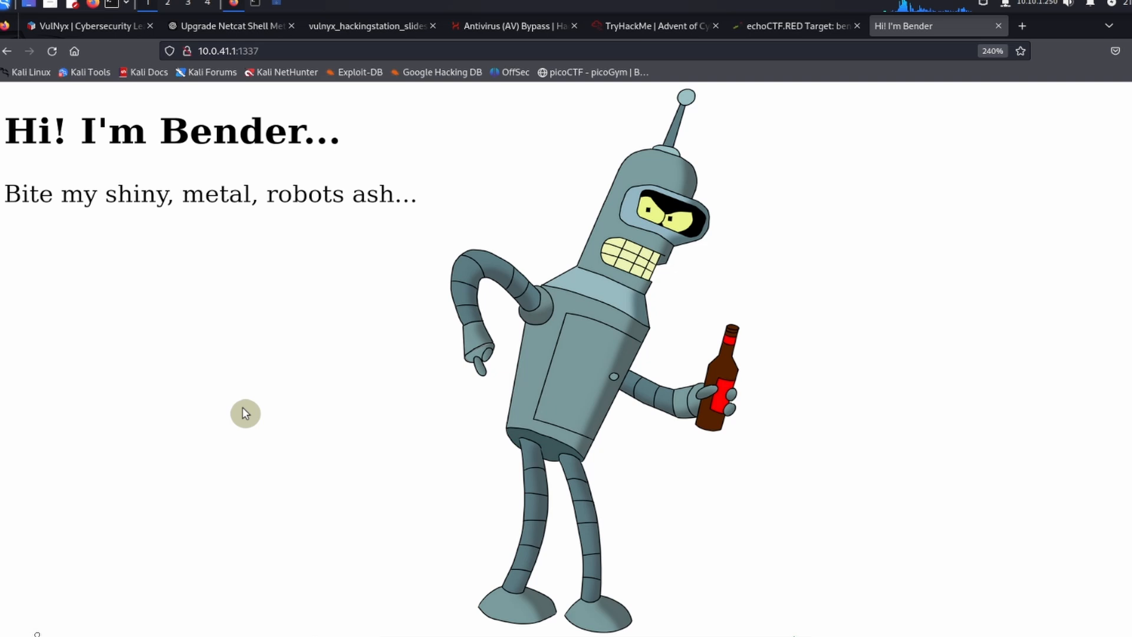
{"action": "mouse_move", "coordinate": [396, 266]}
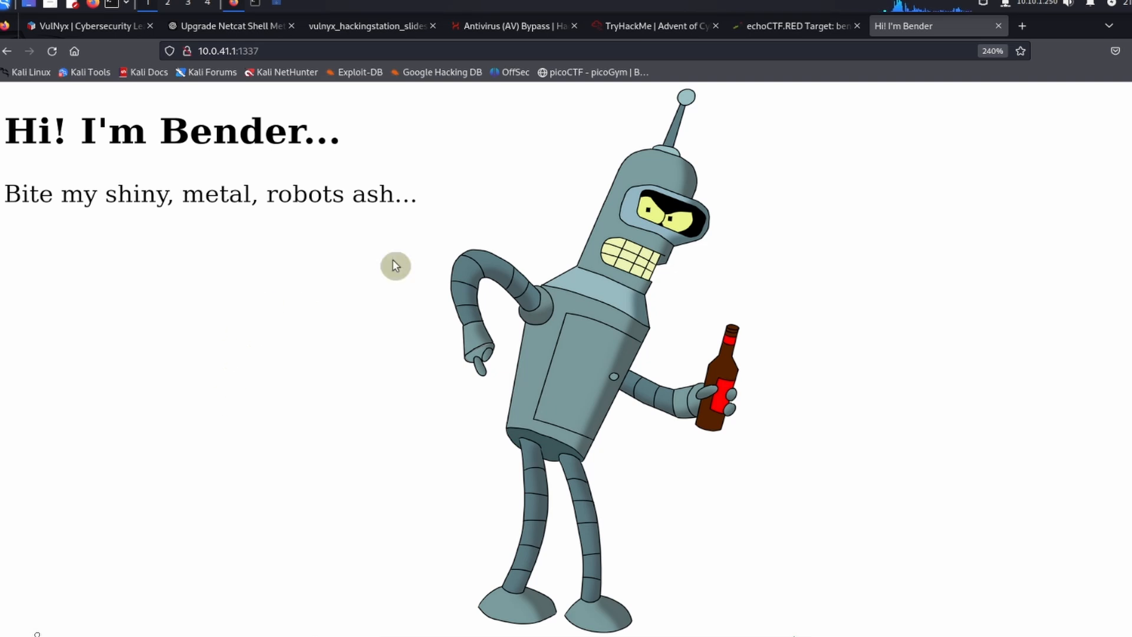
{"action": "mouse_move", "coordinate": [372, 441]}
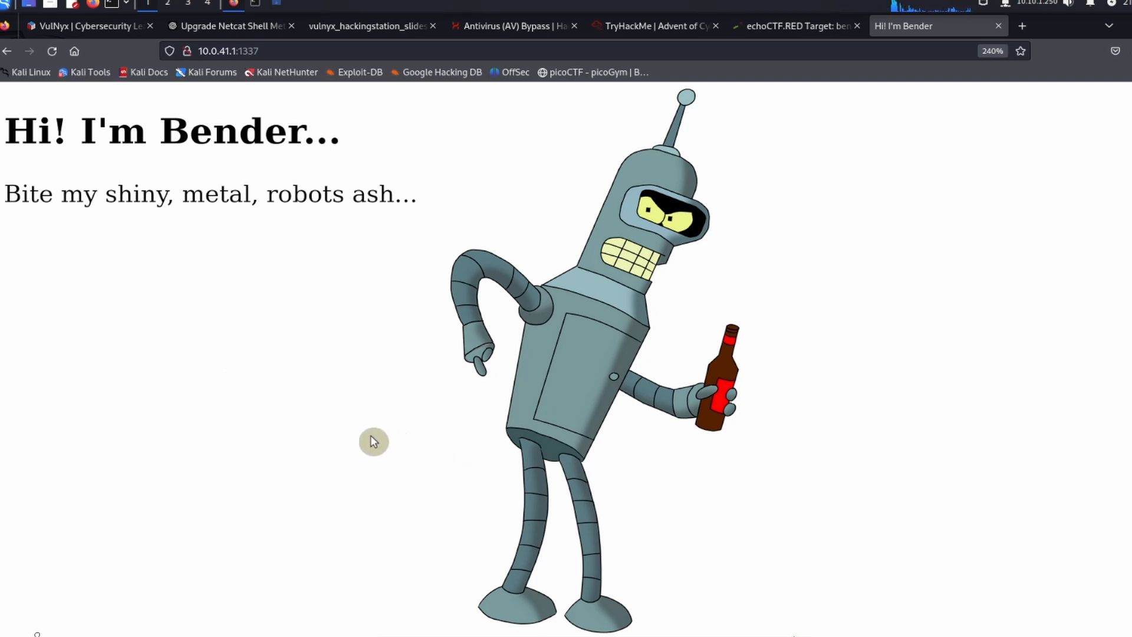
{"action": "mouse_move", "coordinate": [460, 455]}
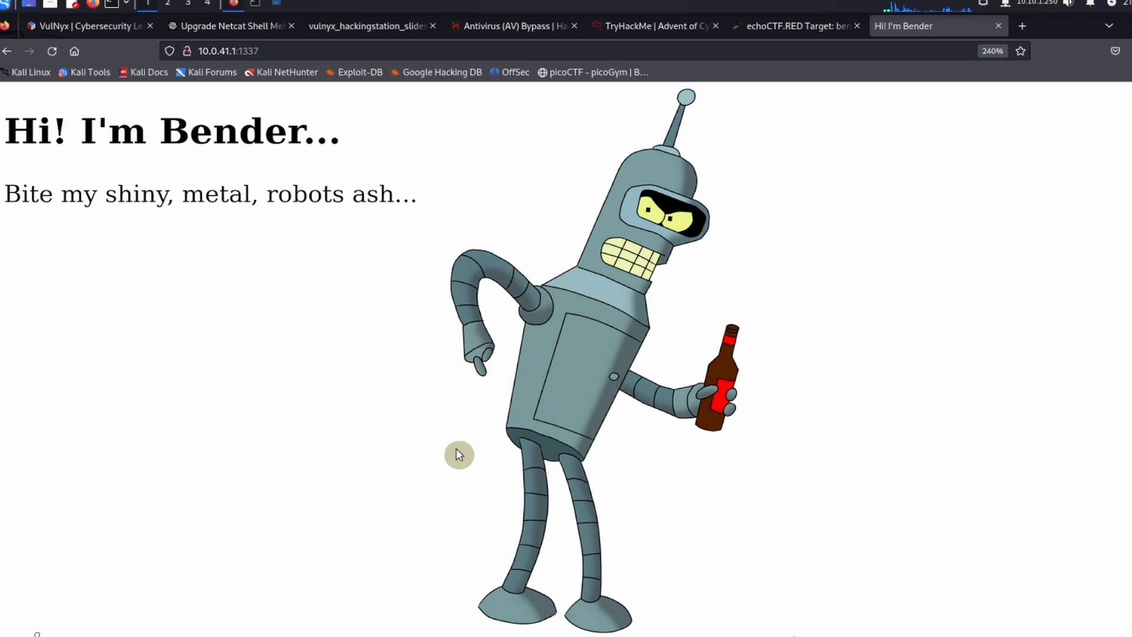
{"action": "mouse_move", "coordinate": [273, 441]}
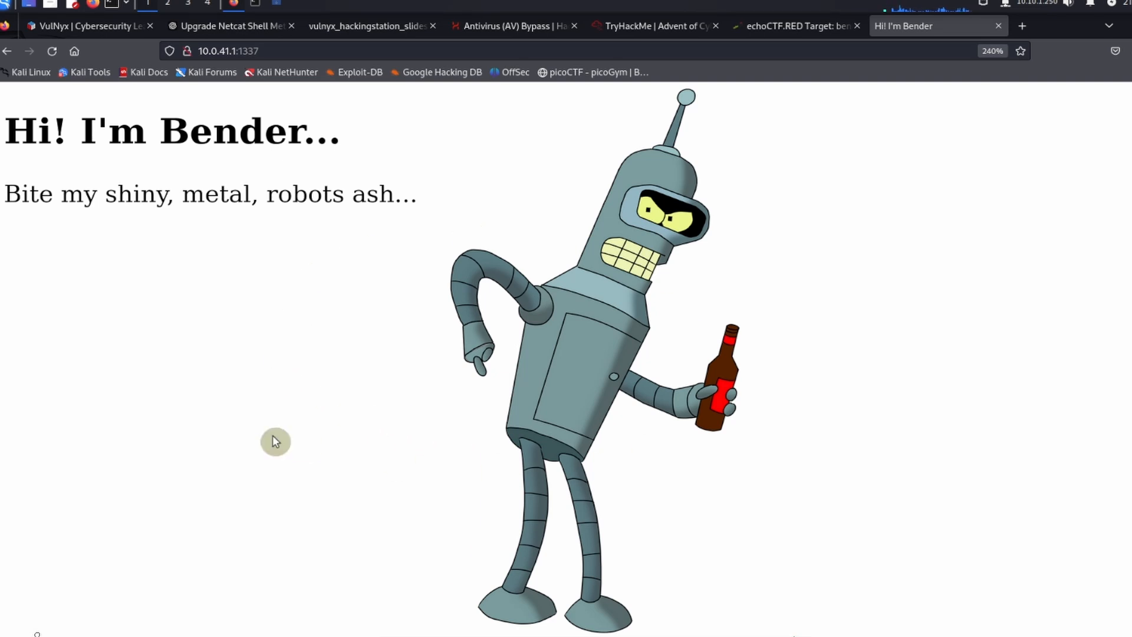
{"action": "mouse_move", "coordinate": [287, 438]}
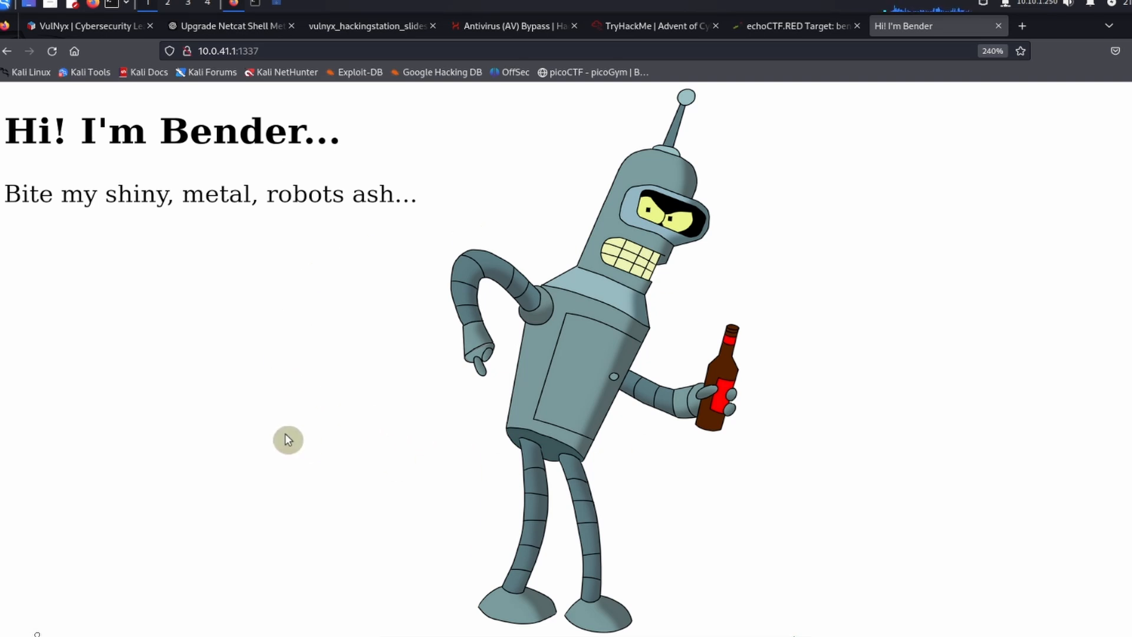
{"action": "mouse_move", "coordinate": [280, 452]}
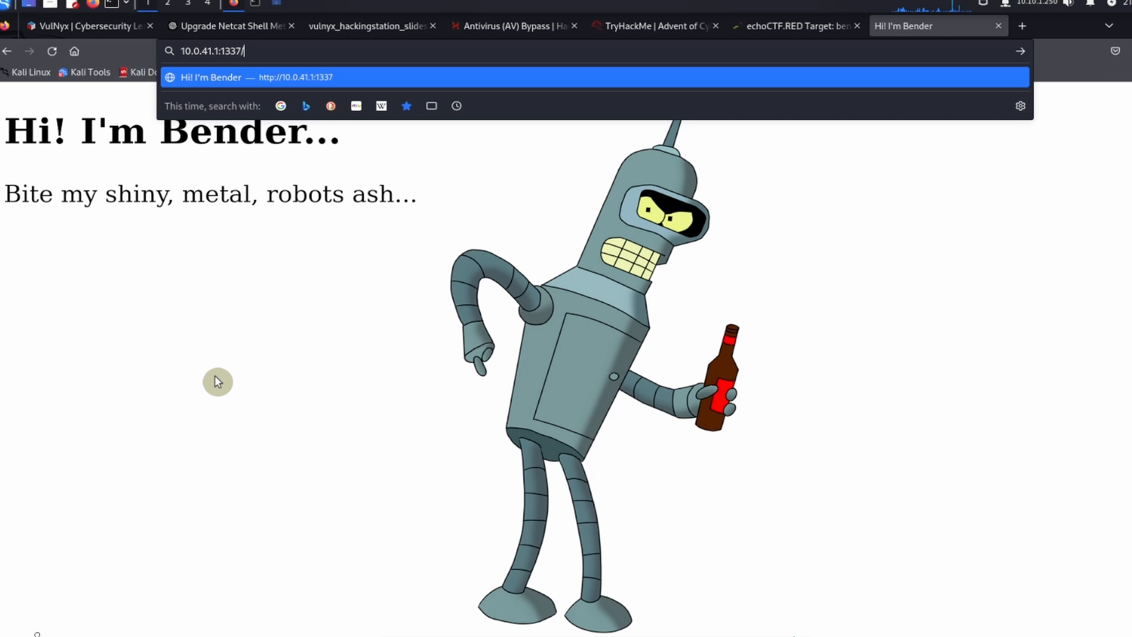
{"action": "type", "text": "robot"}
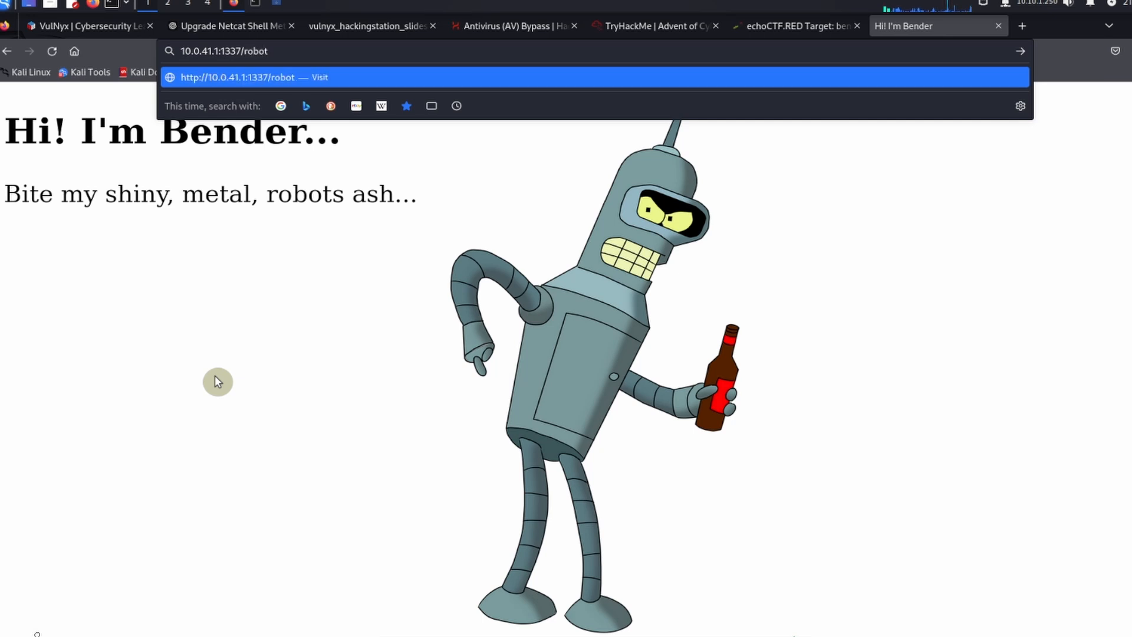
{"action": "type", "text": "s.txt"}
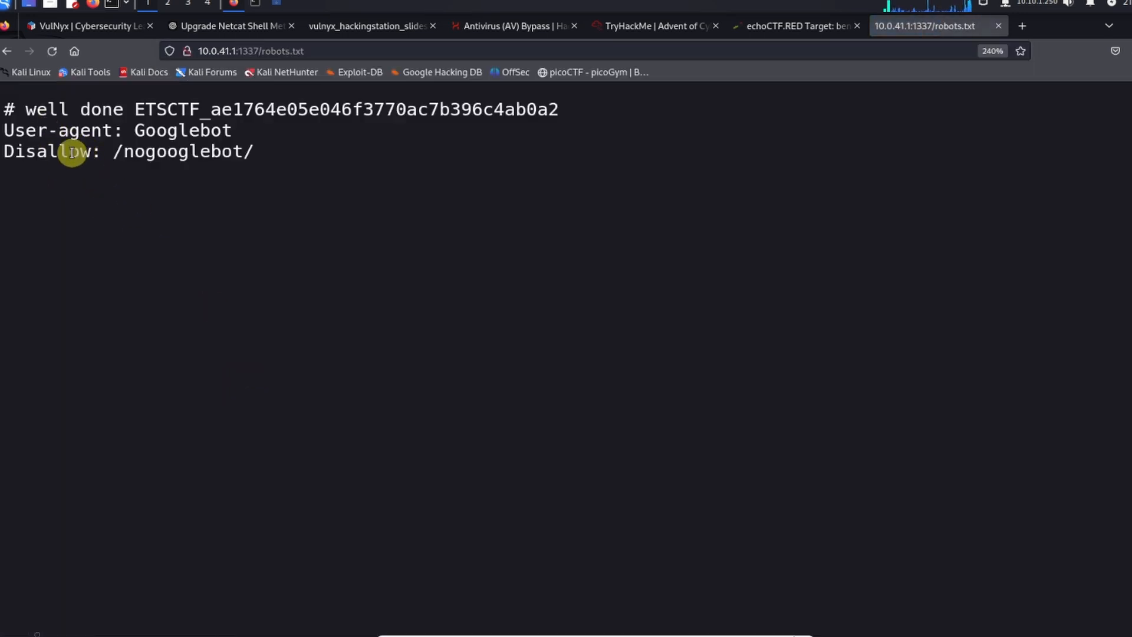
{"action": "mouse_move", "coordinate": [425, 132]}
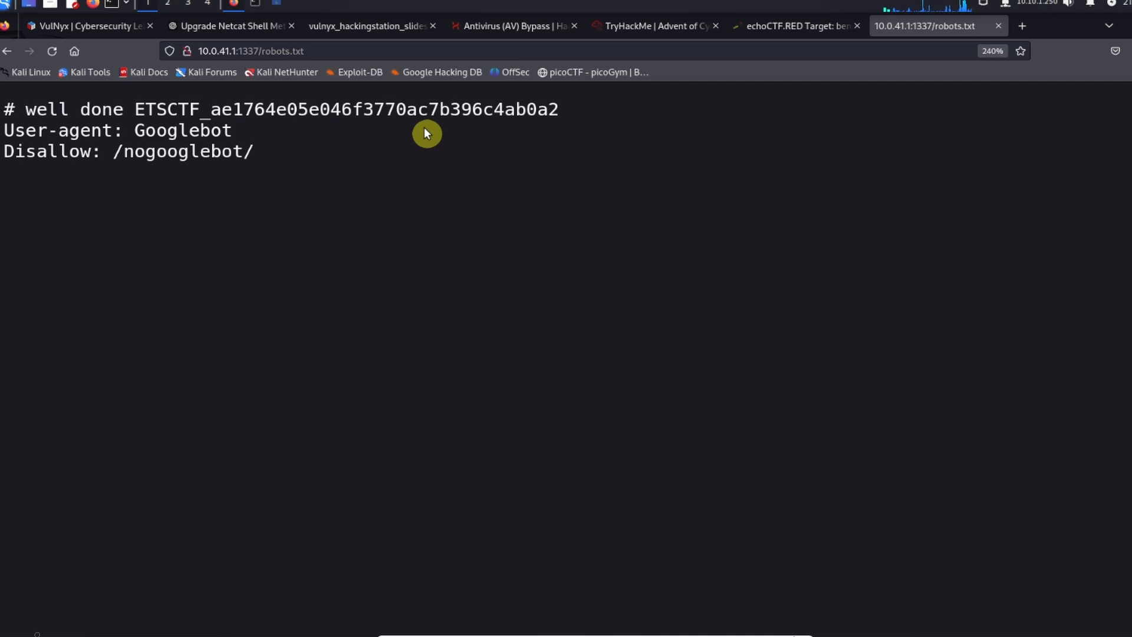
{"action": "mouse_move", "coordinate": [506, 126]}
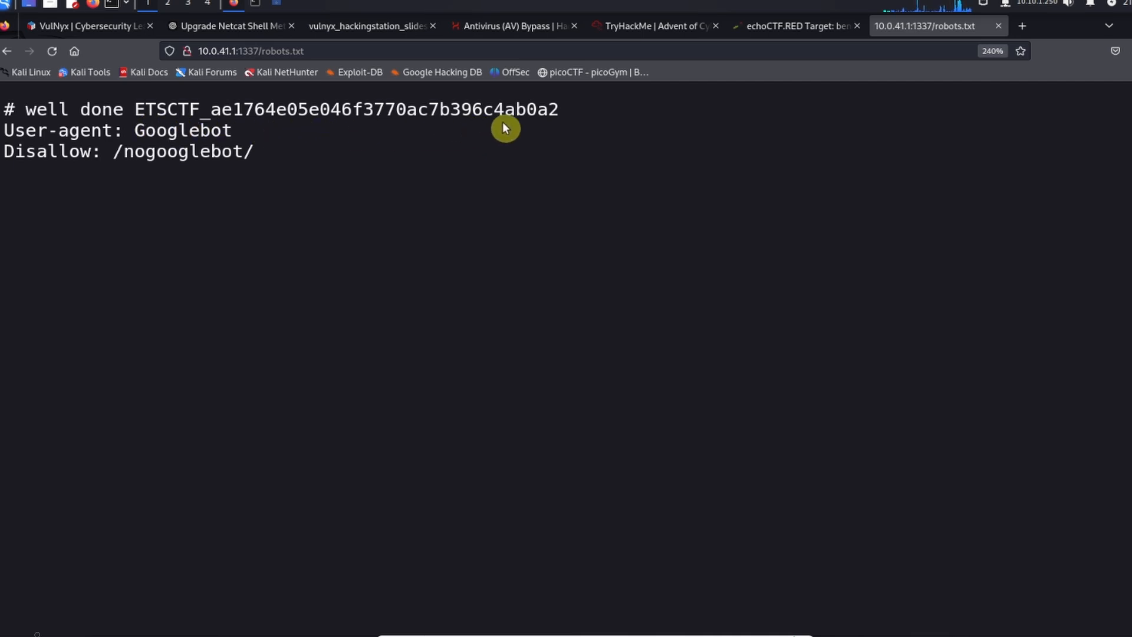
{"action": "left_click", "coordinate": [251, 51]}
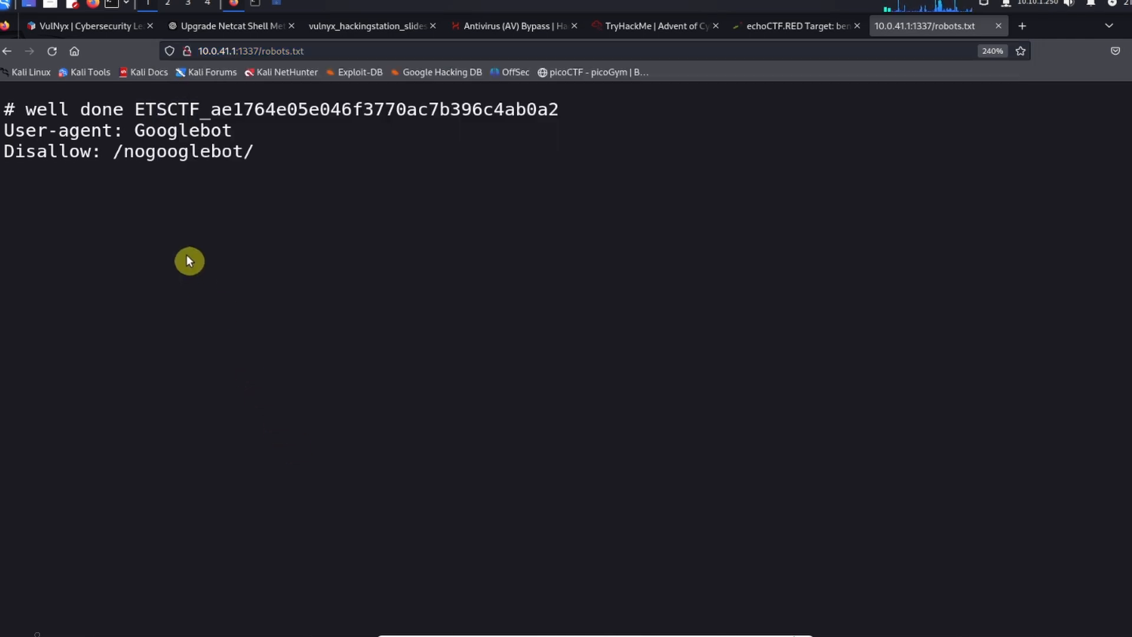
{"action": "mouse_move", "coordinate": [131, 159]}
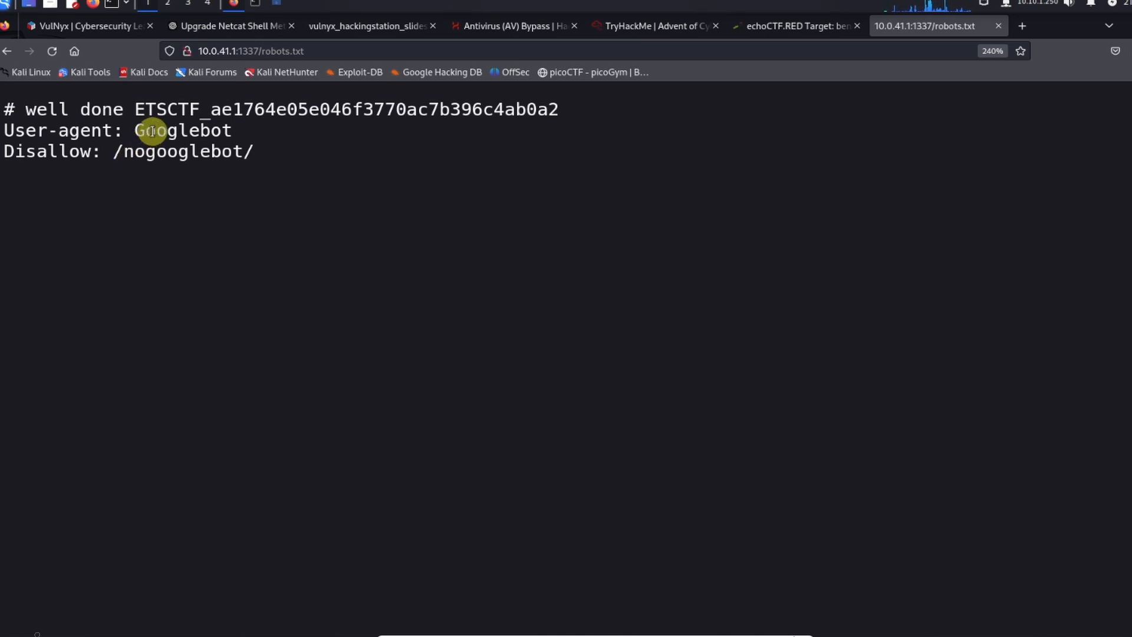
{"action": "mouse_move", "coordinate": [136, 108]}
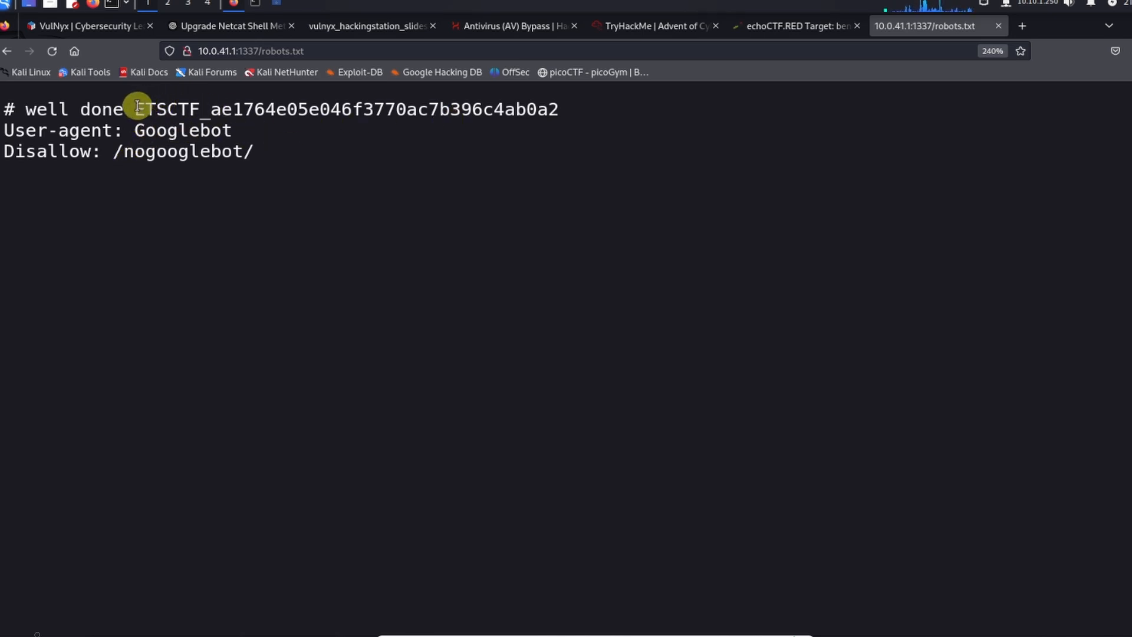
{"action": "left_click_drag", "start_coordinate": [133, 108], "coordinate": [555, 108]}
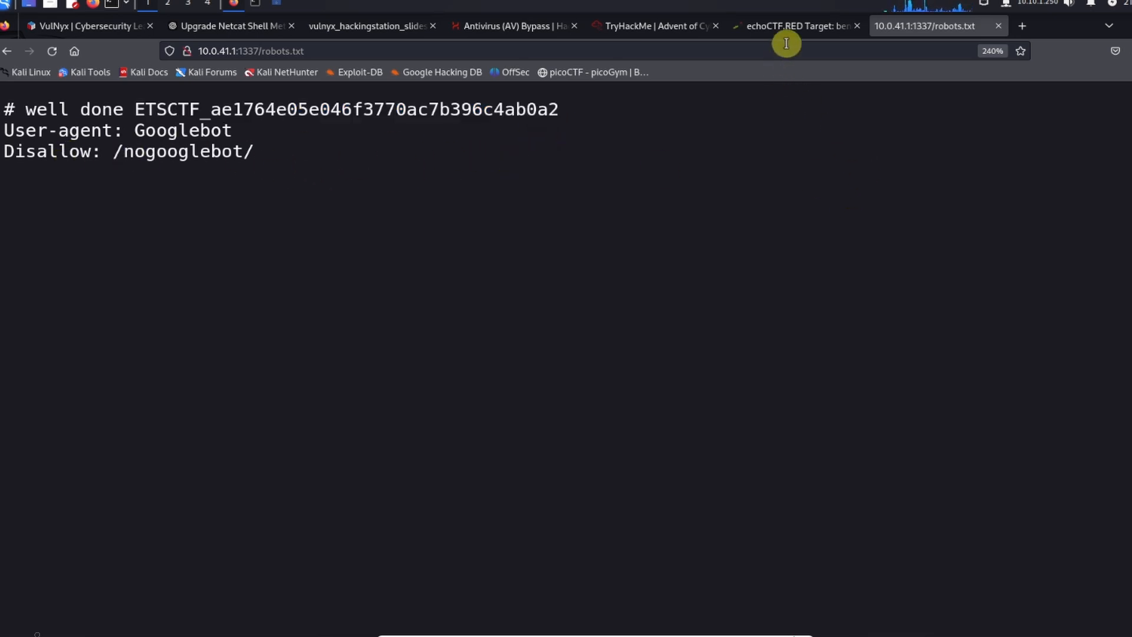
Step: Submit the robots.txt flag on the bender target page, which reports it already claimed
{"action": "left_click", "coordinate": [797, 26]}
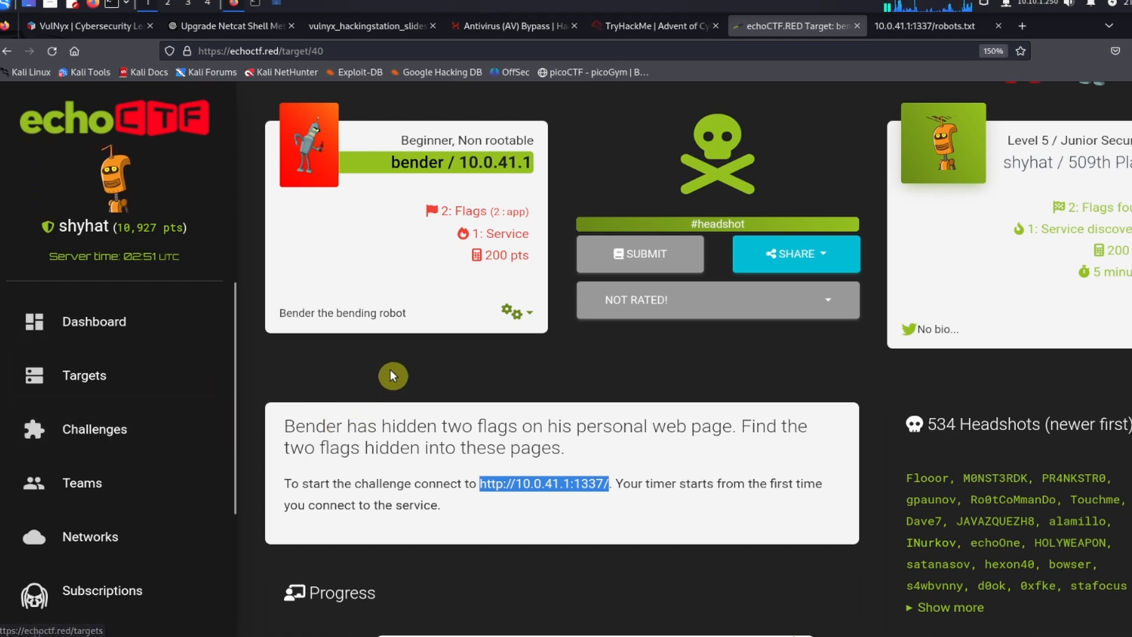
{"action": "mouse_move", "coordinate": [740, 312]}
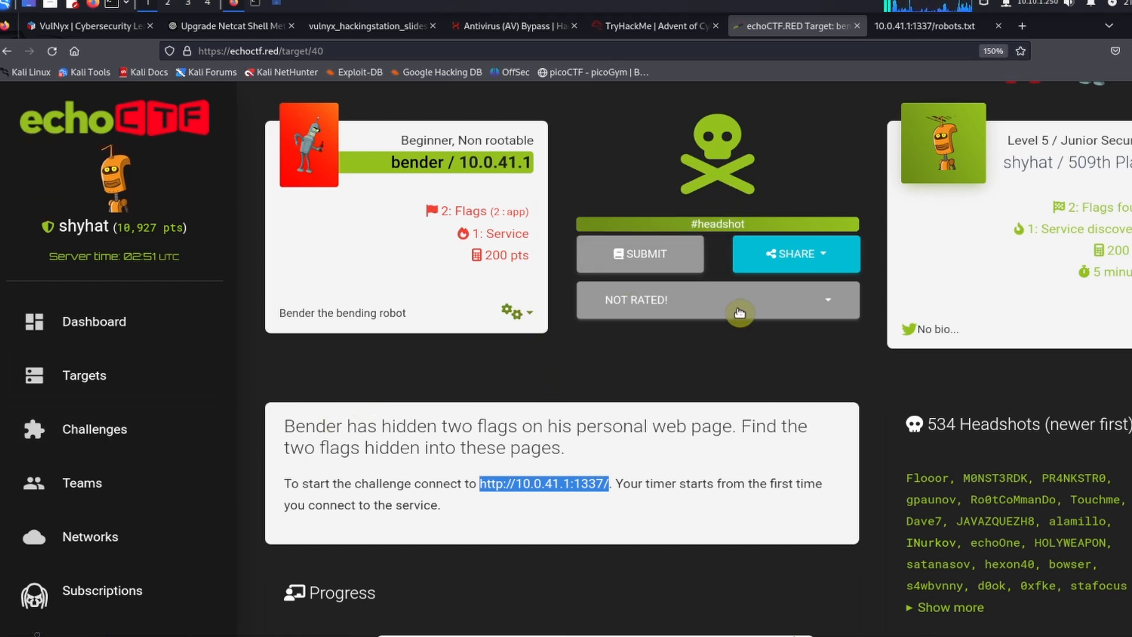
{"action": "scroll", "scroll_direction": "down", "scroll_amount": 3}
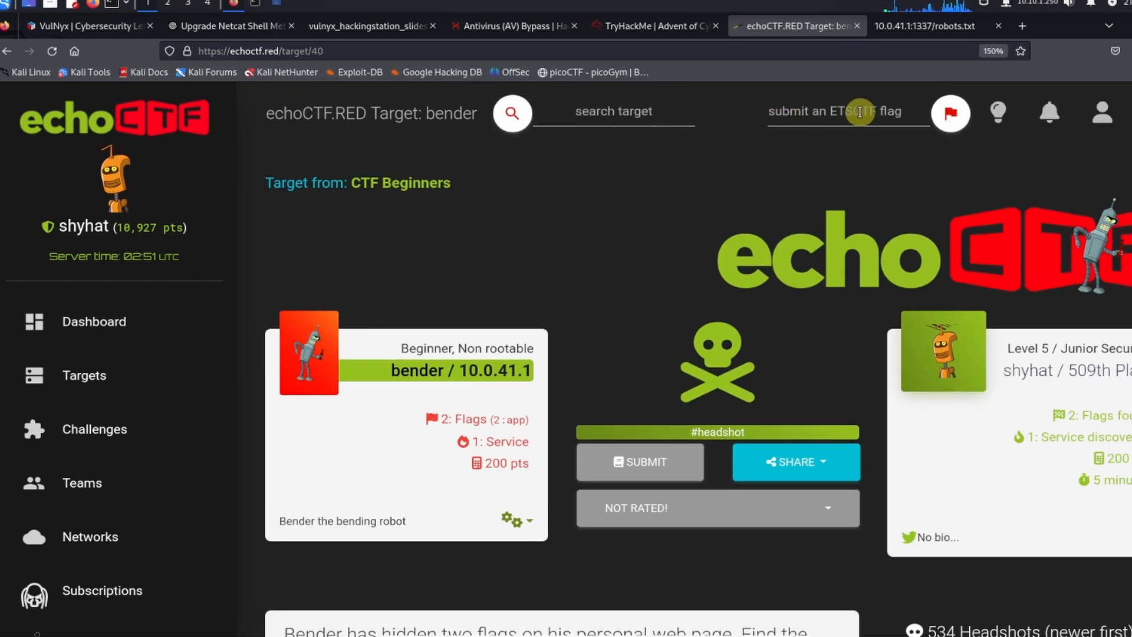
{"action": "left_click", "coordinate": [818, 111]}
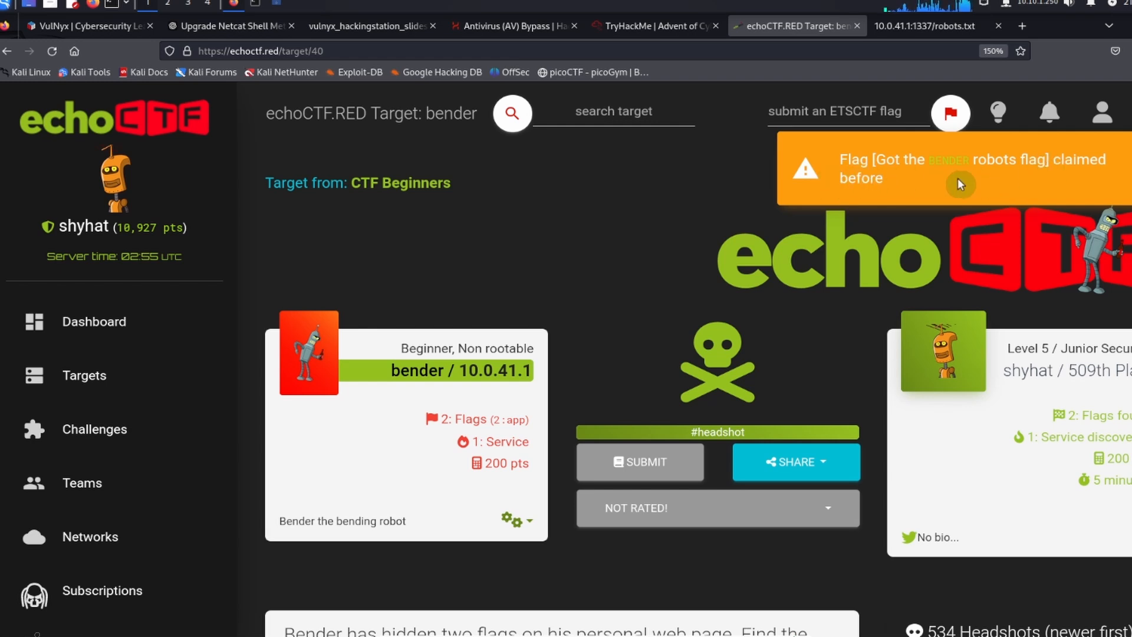
{"action": "mouse_move", "coordinate": [885, 175]}
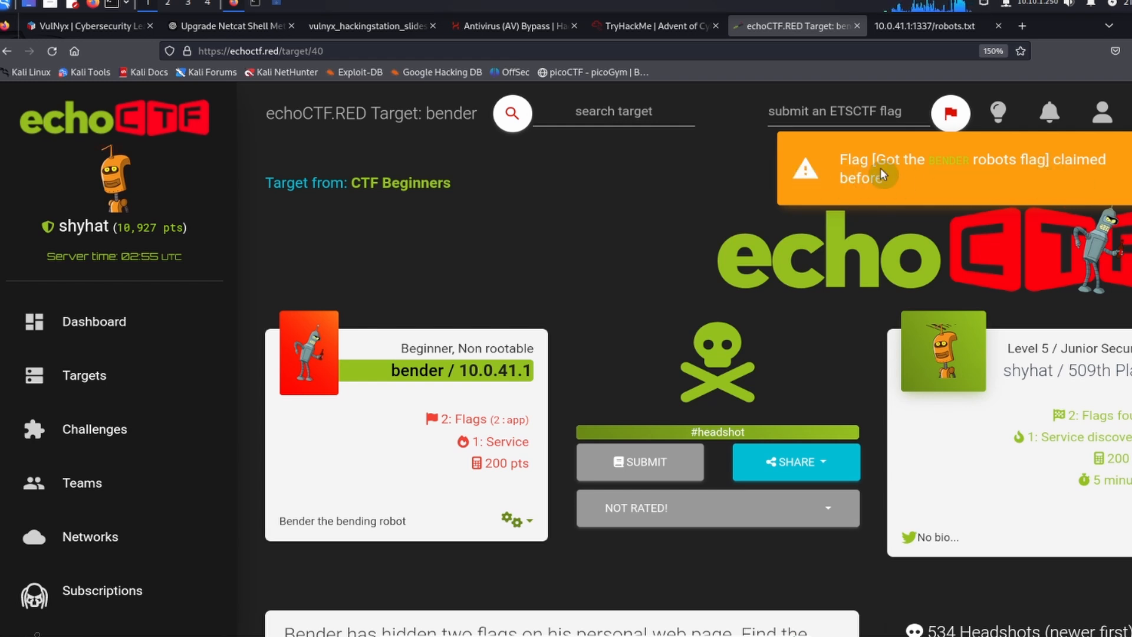
{"action": "scroll", "scroll_direction": "down", "scroll_amount": 3}
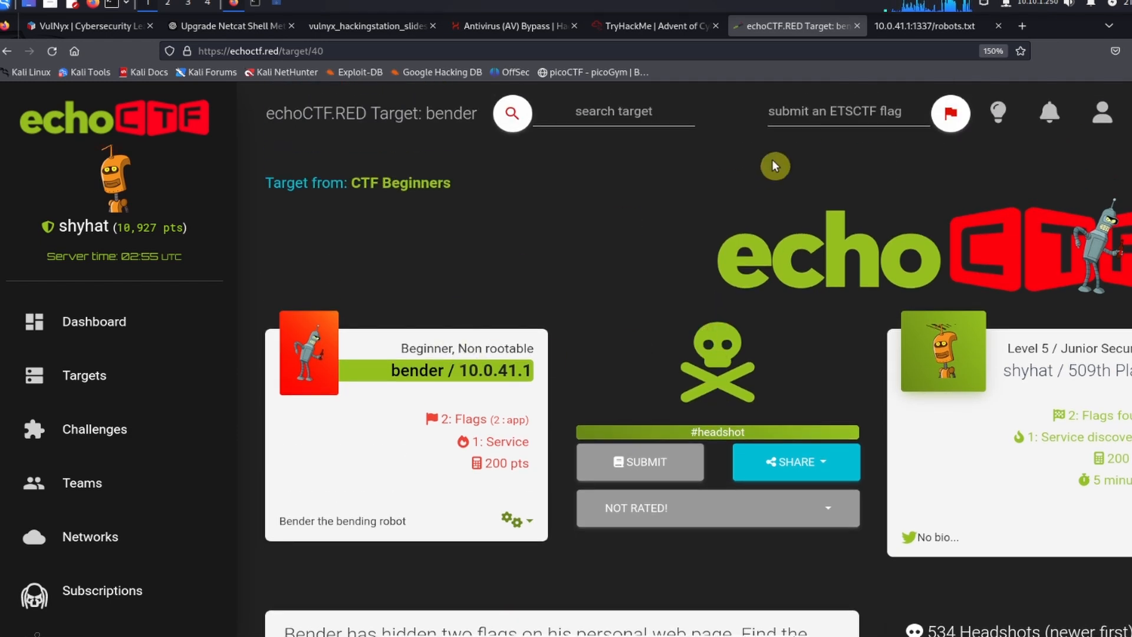
Step: Return to robots.txt and select the disallowed /nogooglebot/ path
{"action": "left_click", "coordinate": [924, 26]}
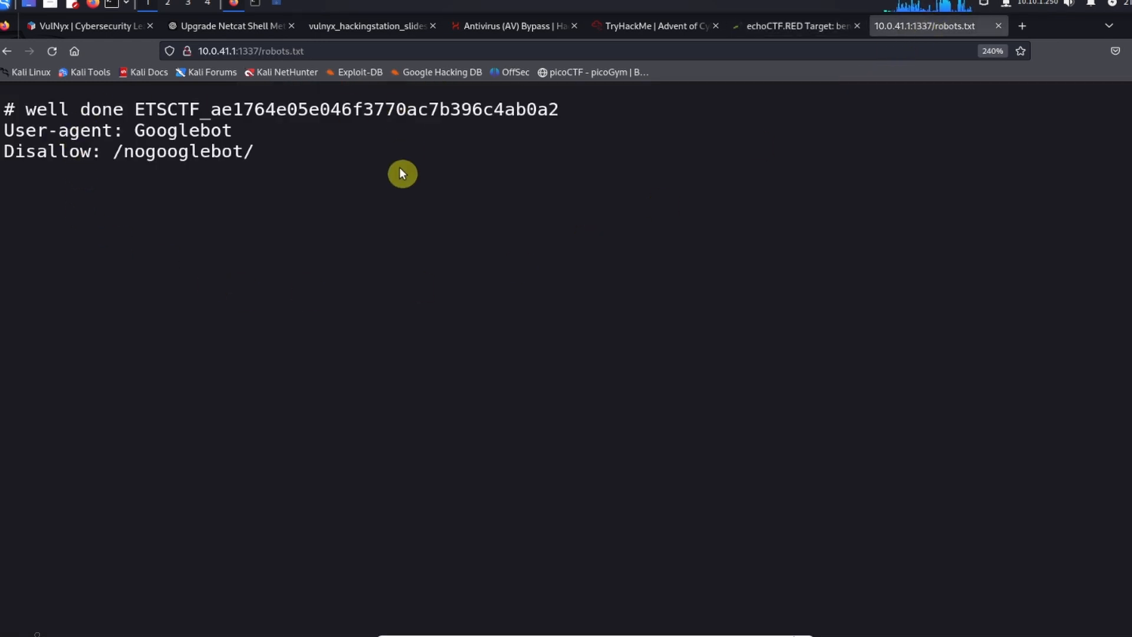
{"action": "mouse_move", "coordinate": [5, 139]}
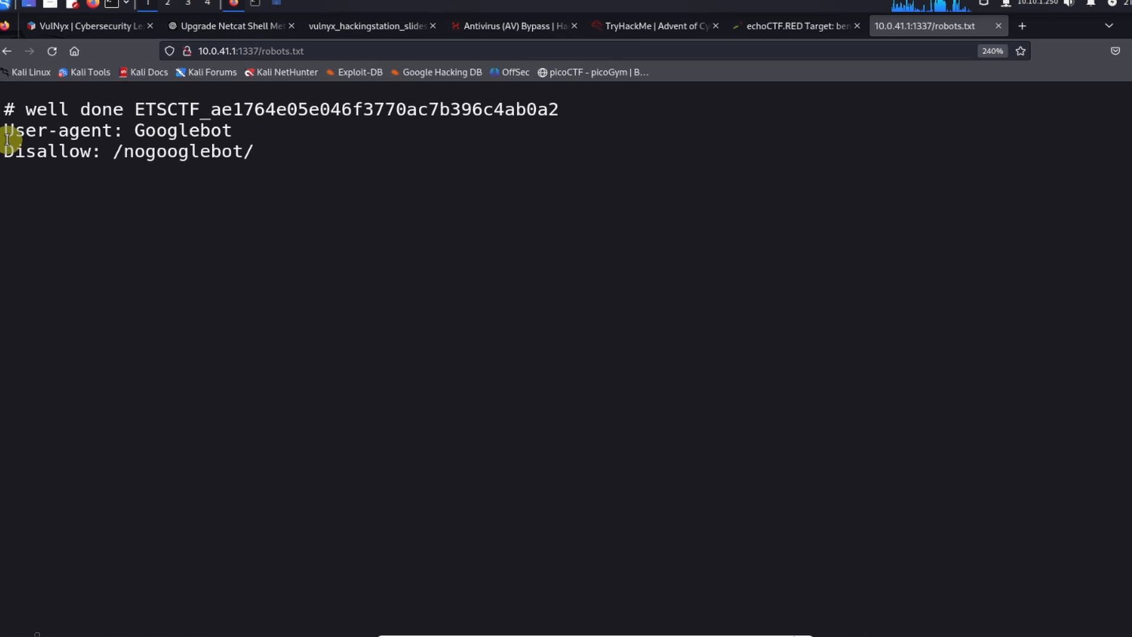
{"action": "mouse_move", "coordinate": [93, 174]}
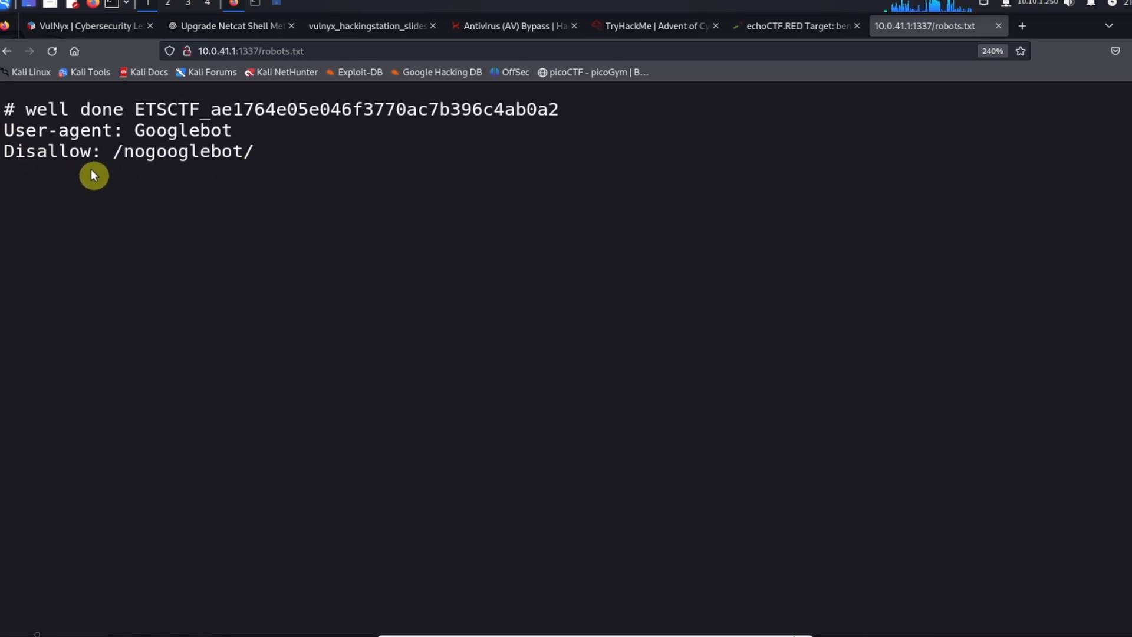
{"action": "mouse_move", "coordinate": [125, 177]}
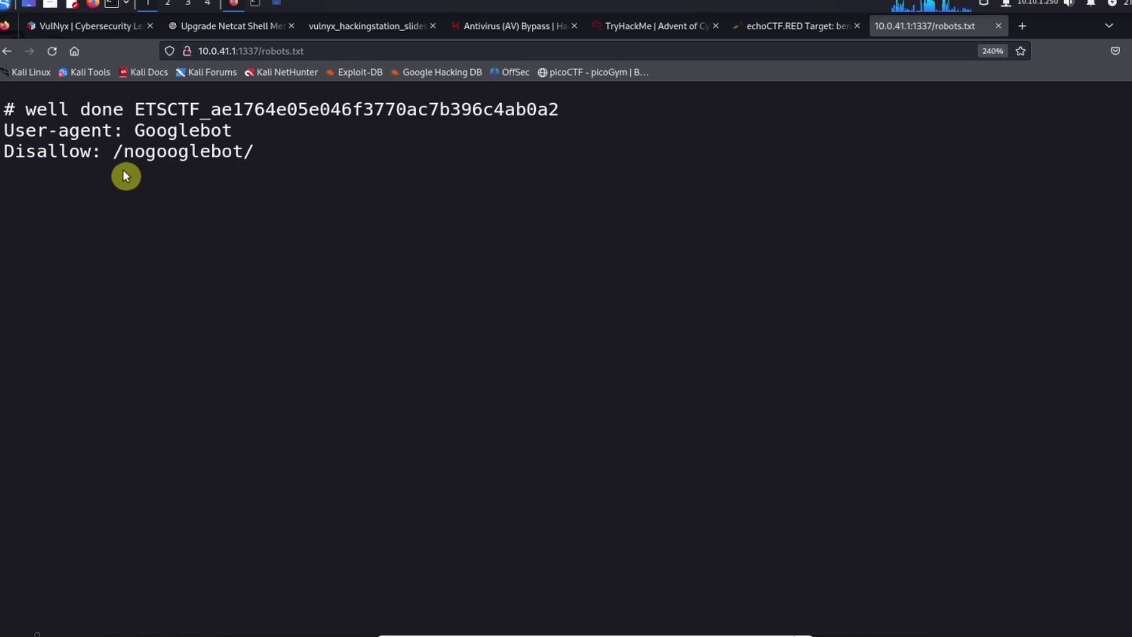
{"action": "mouse_move", "coordinate": [264, 173]}
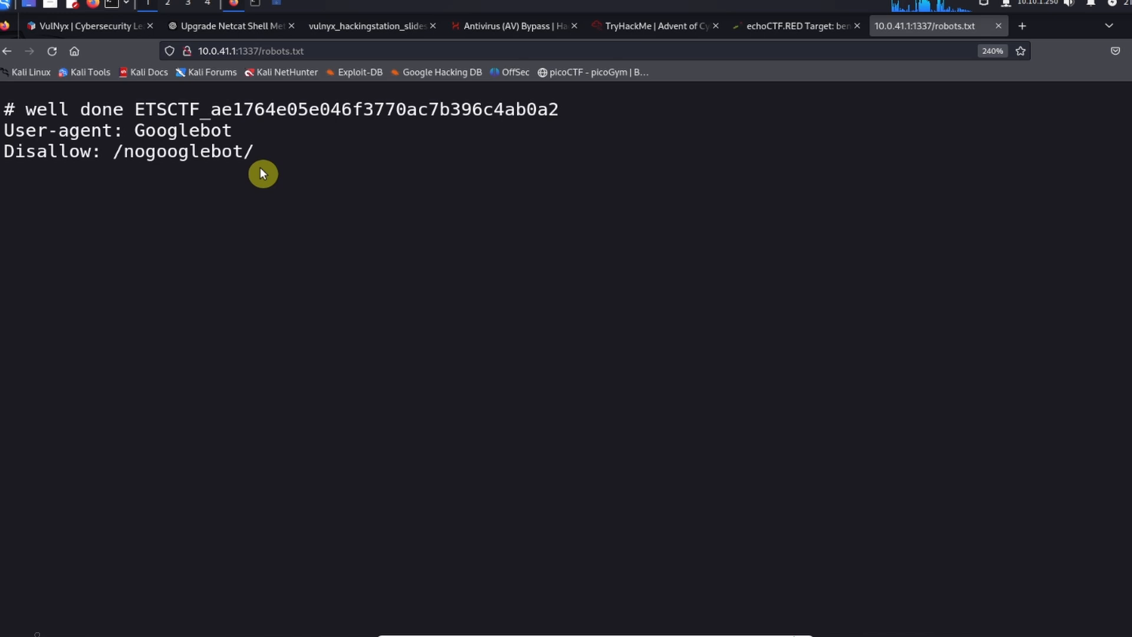
{"action": "mouse_move", "coordinate": [261, 182]}
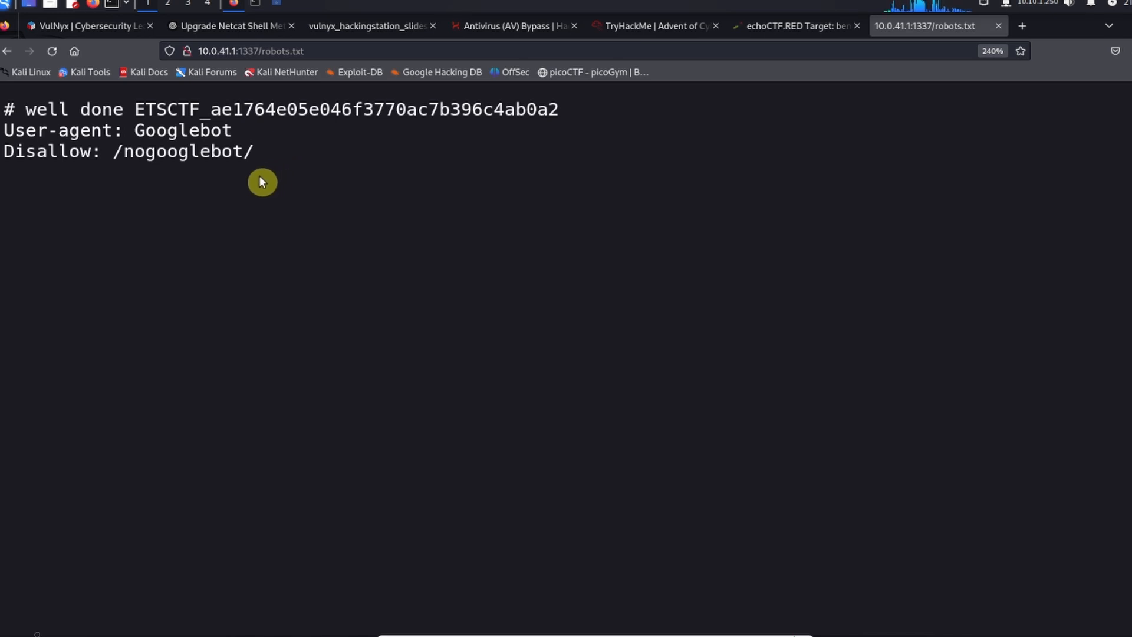
{"action": "mouse_move", "coordinate": [191, 172]}
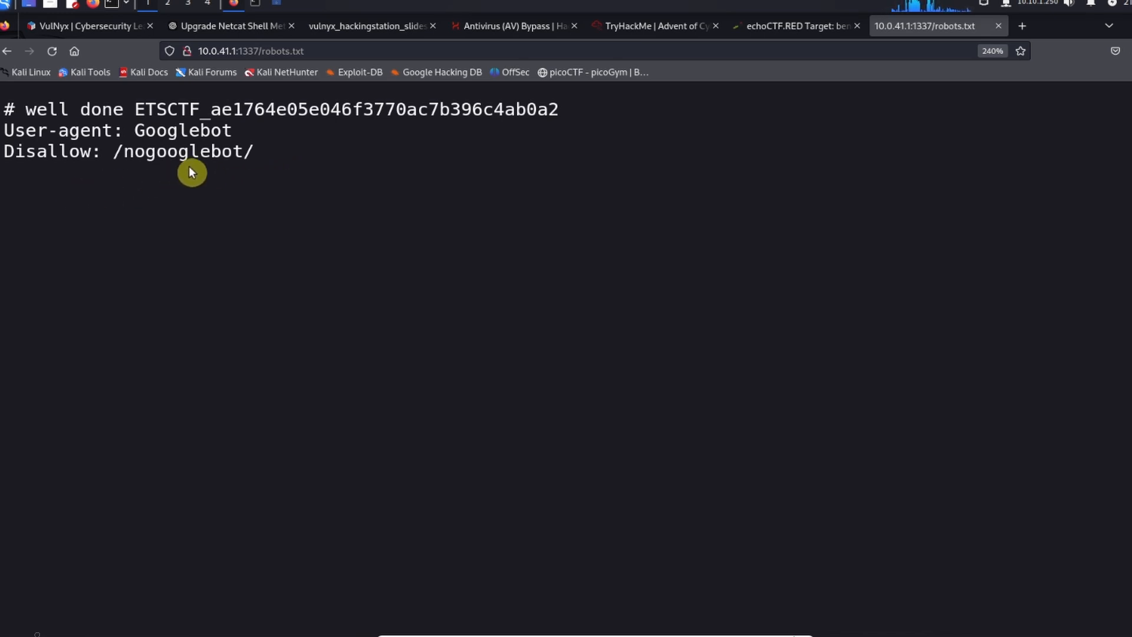
{"action": "mouse_move", "coordinate": [238, 176]}
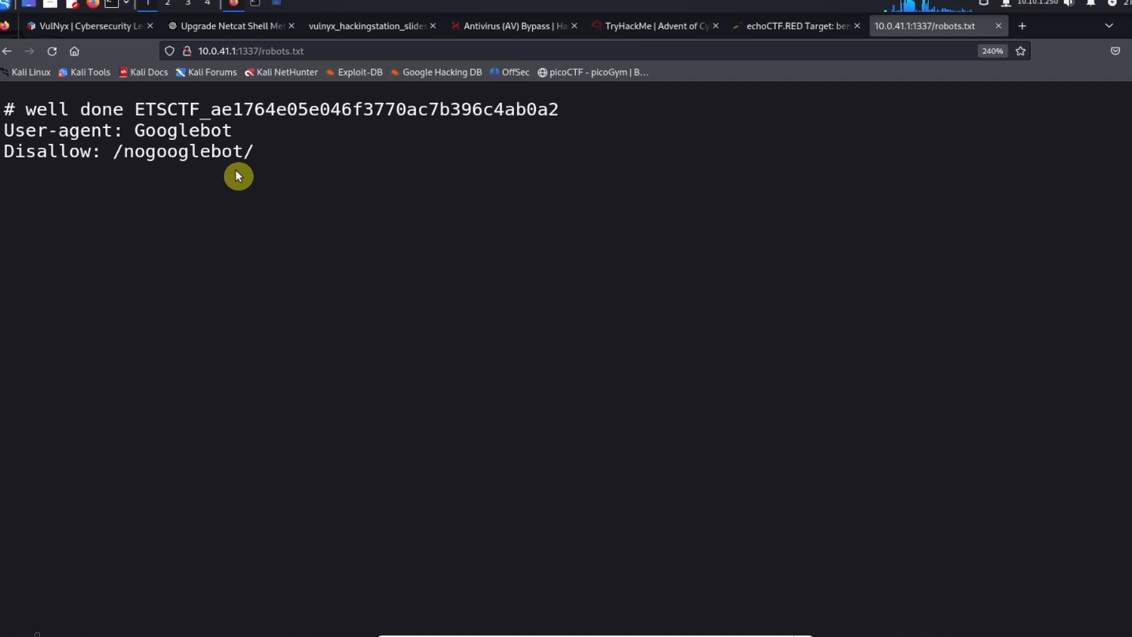
{"action": "double_click", "coordinate": [177, 151]}
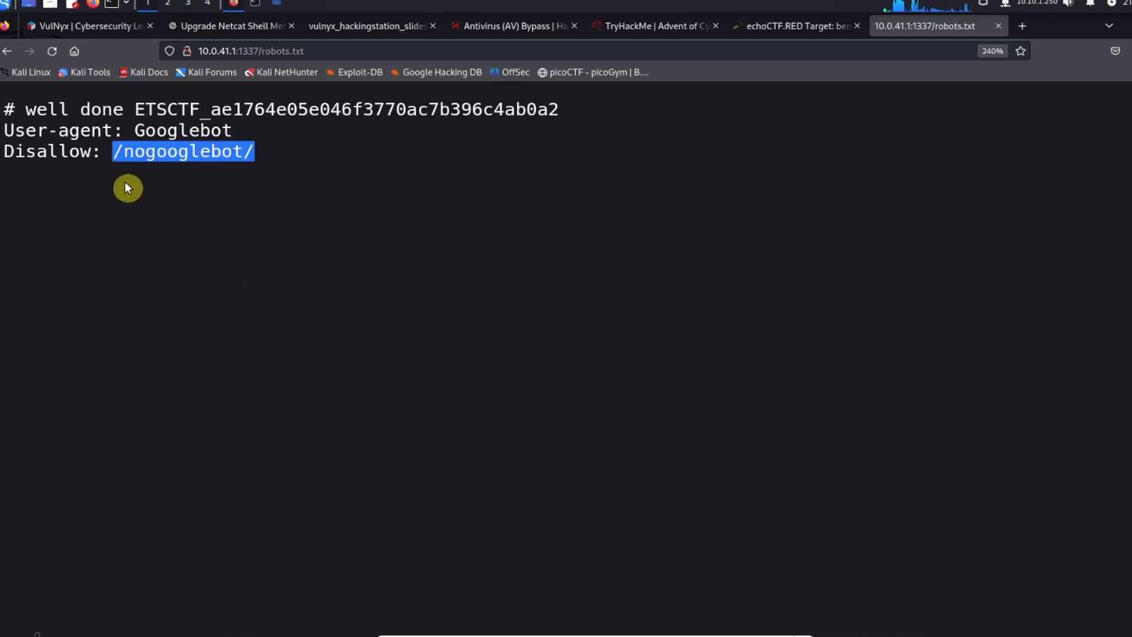
{"action": "left_click", "coordinate": [251, 50]}
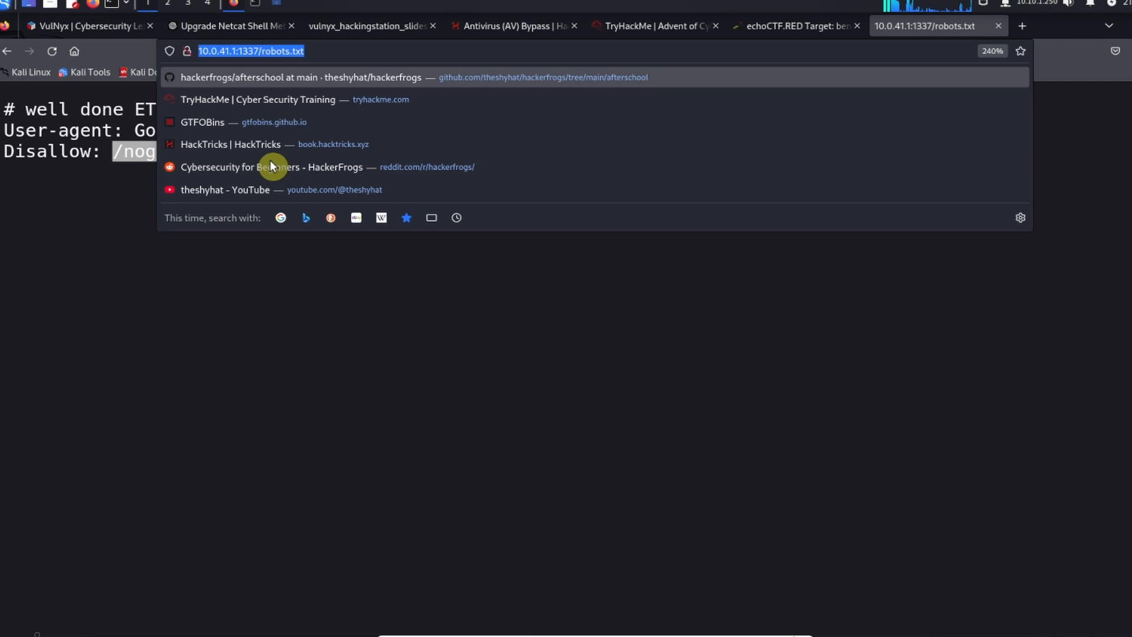
{"action": "left_click", "coordinate": [295, 51]}
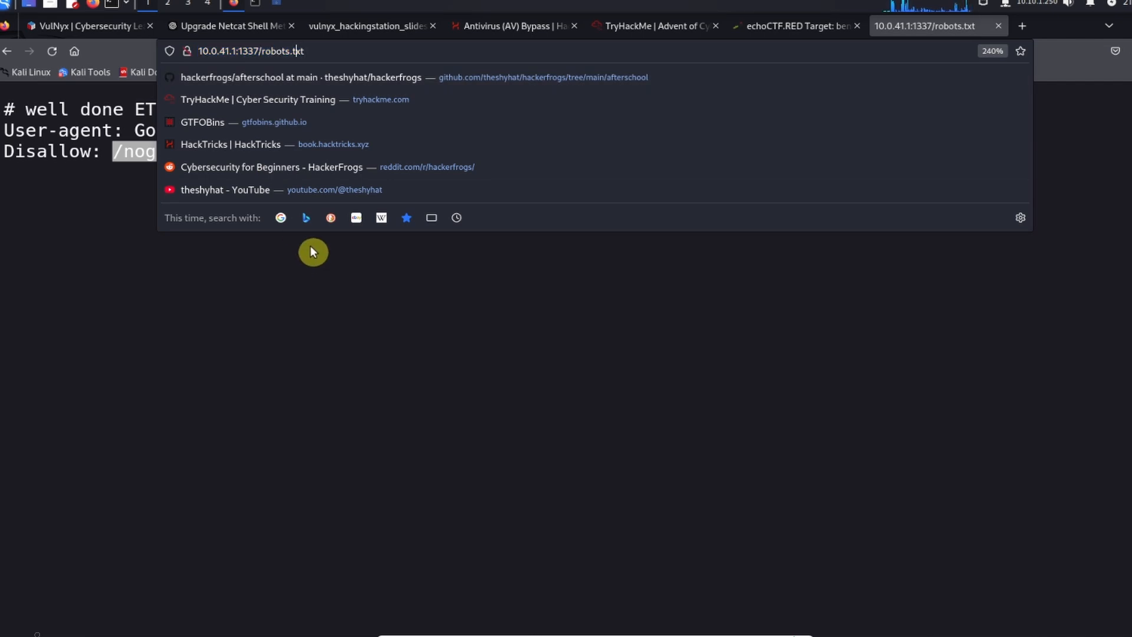
{"action": "double_click", "coordinate": [289, 51]}
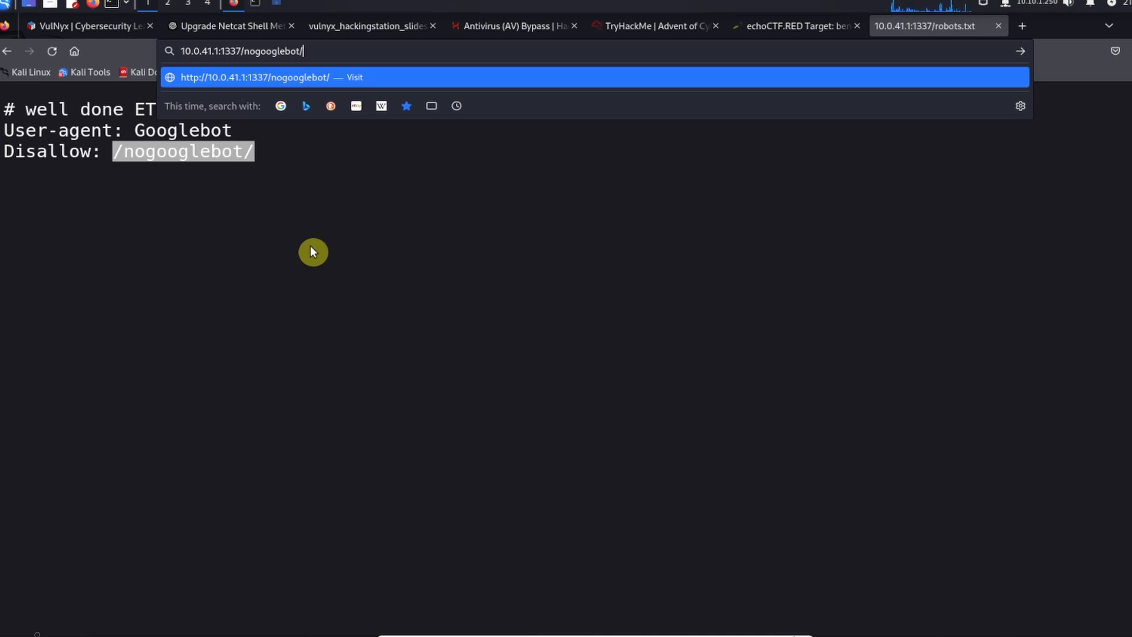
{"action": "key", "text": "Return"}
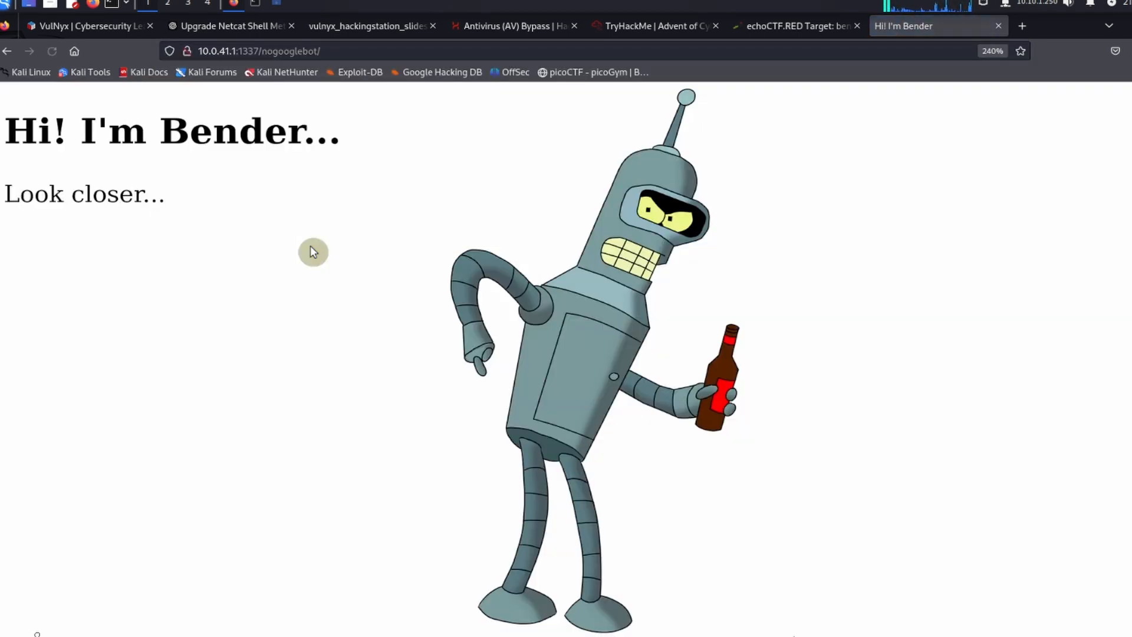
{"action": "mouse_move", "coordinate": [24, 172]}
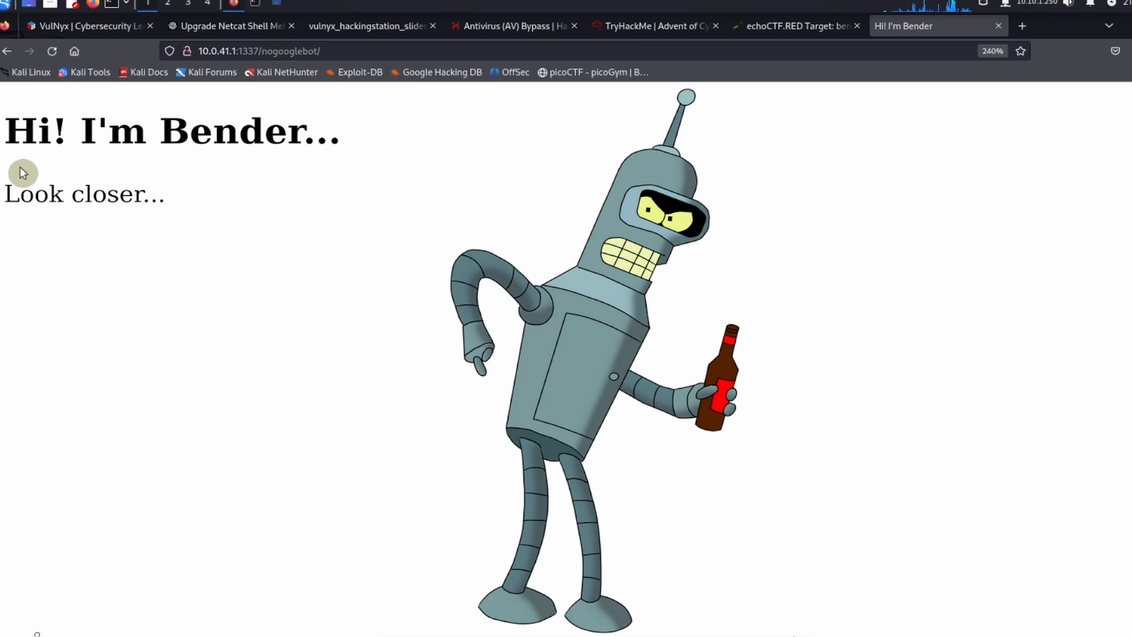
{"action": "mouse_move", "coordinate": [432, 481]}
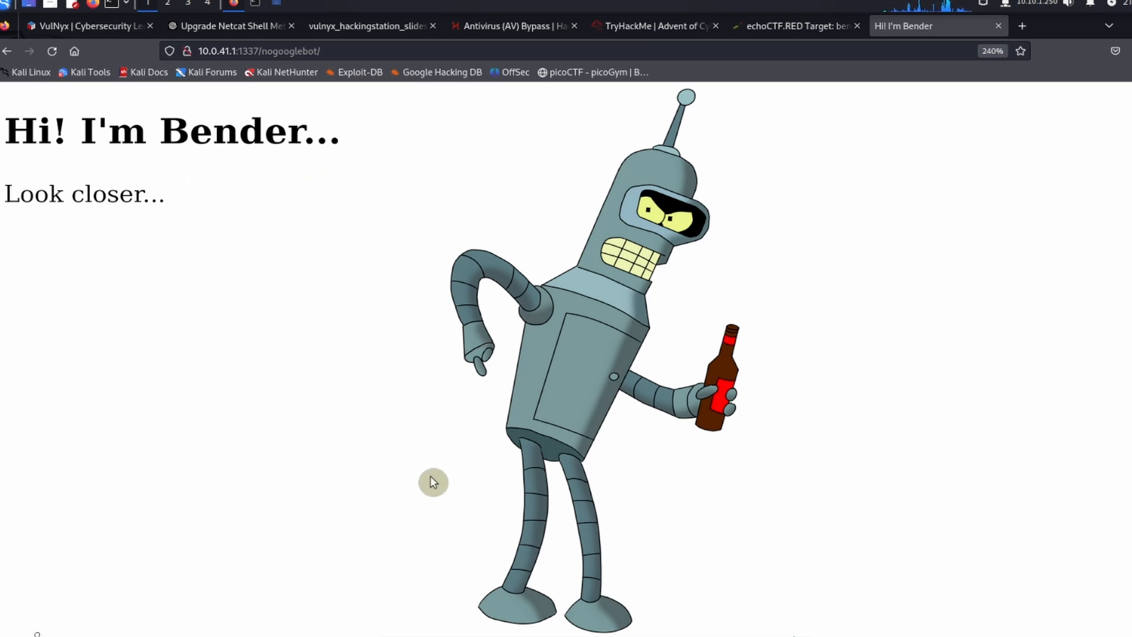
{"action": "mouse_move", "coordinate": [252, 457]}
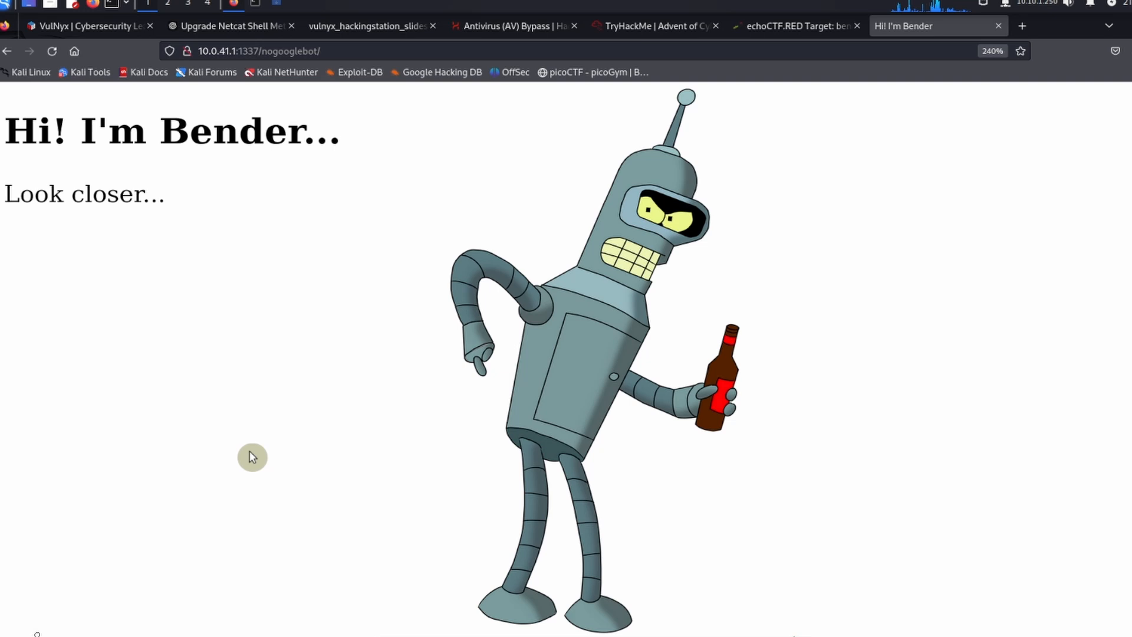
{"action": "mouse_move", "coordinate": [319, 455]}
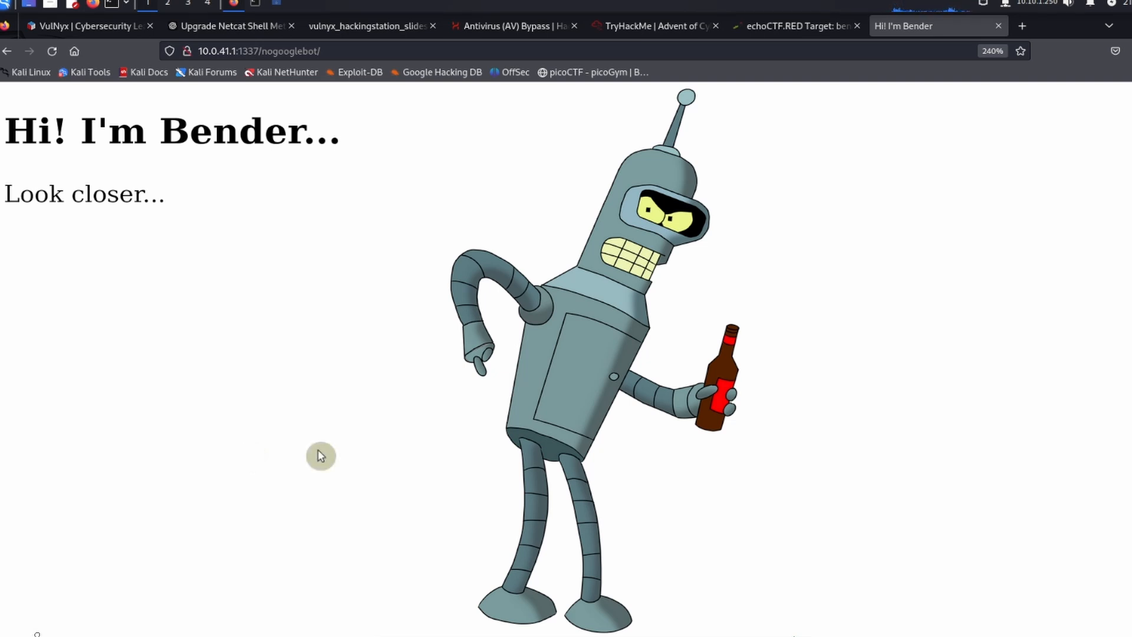
{"action": "mouse_move", "coordinate": [326, 465]}
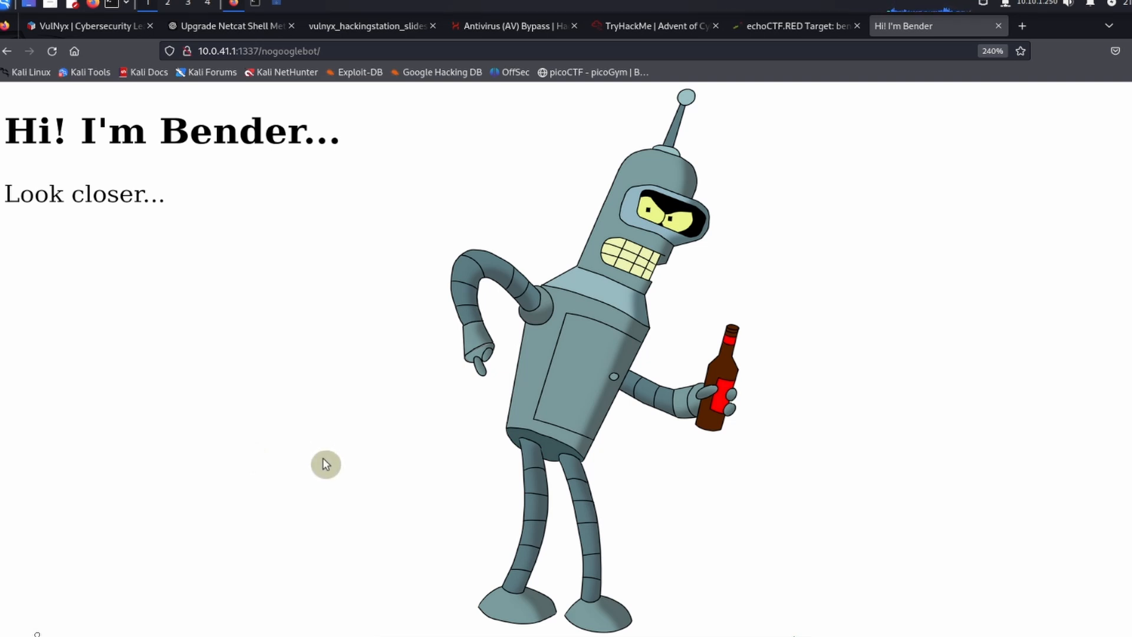
{"action": "mouse_move", "coordinate": [333, 435]}
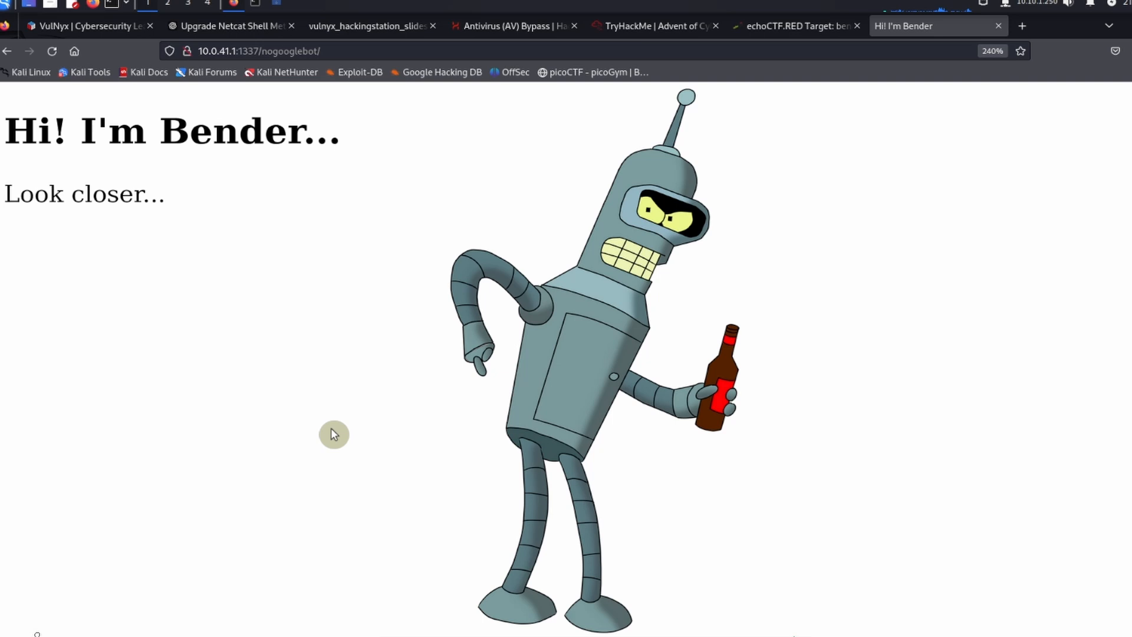
{"action": "mouse_move", "coordinate": [329, 293]}
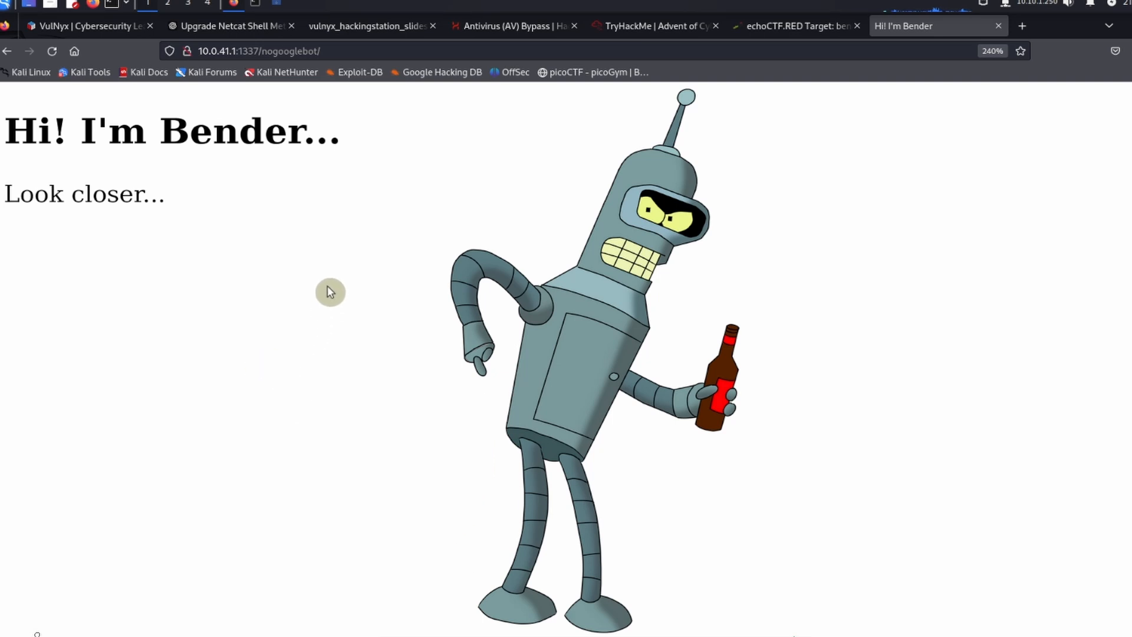
{"action": "right_click", "coordinate": [328, 292]}
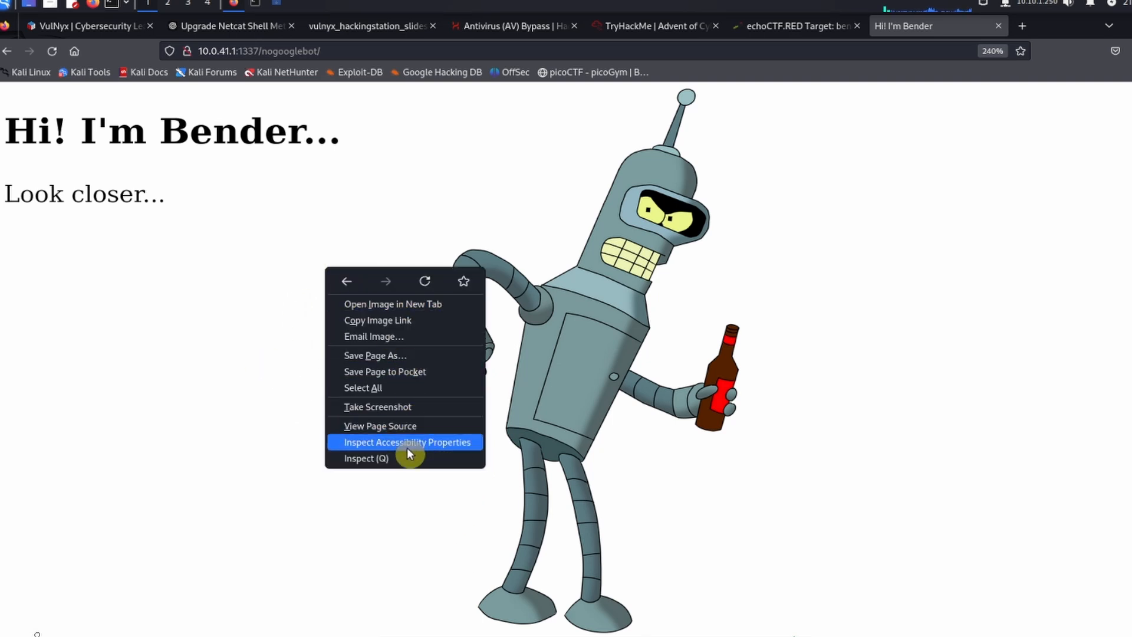
{"action": "mouse_move", "coordinate": [397, 427]}
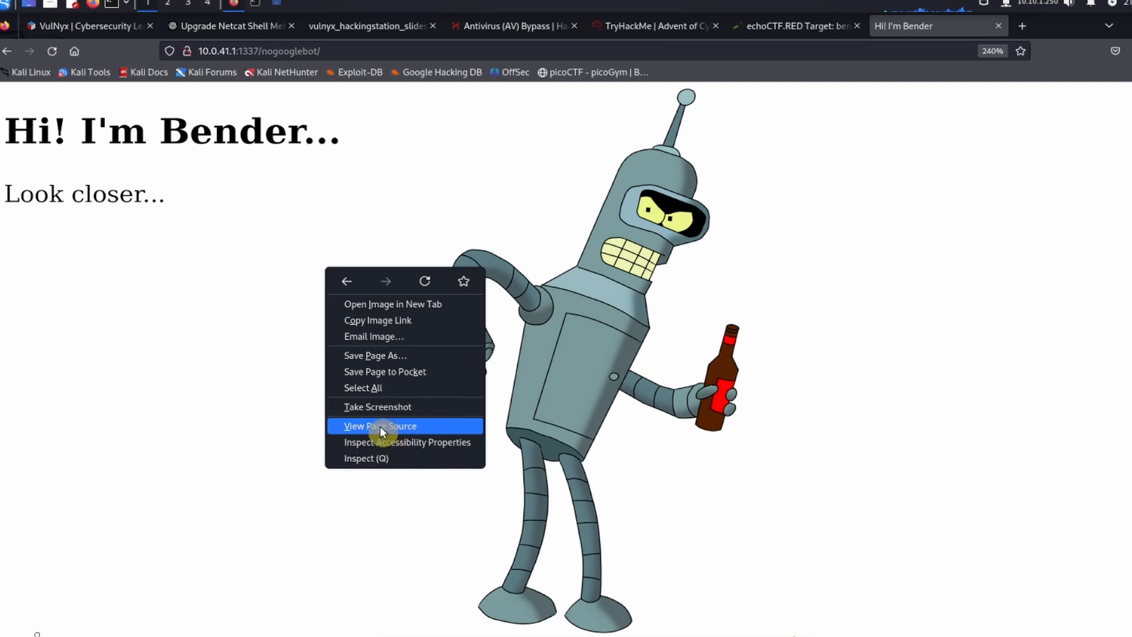
{"action": "left_click", "coordinate": [379, 425]}
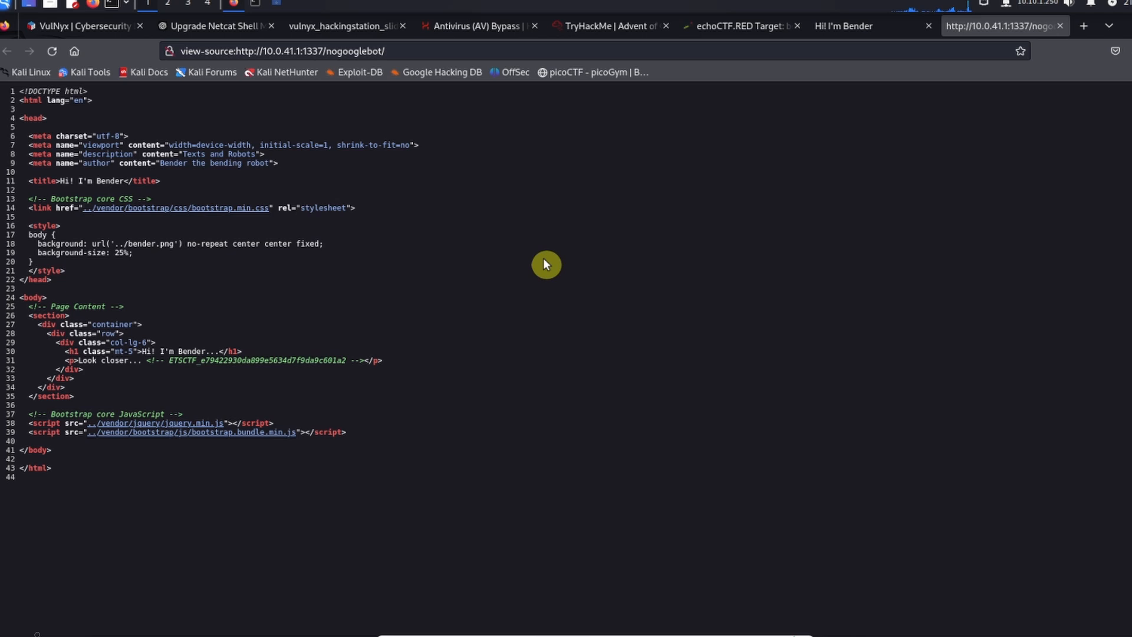
{"action": "key", "text": "ctrl+plus"}
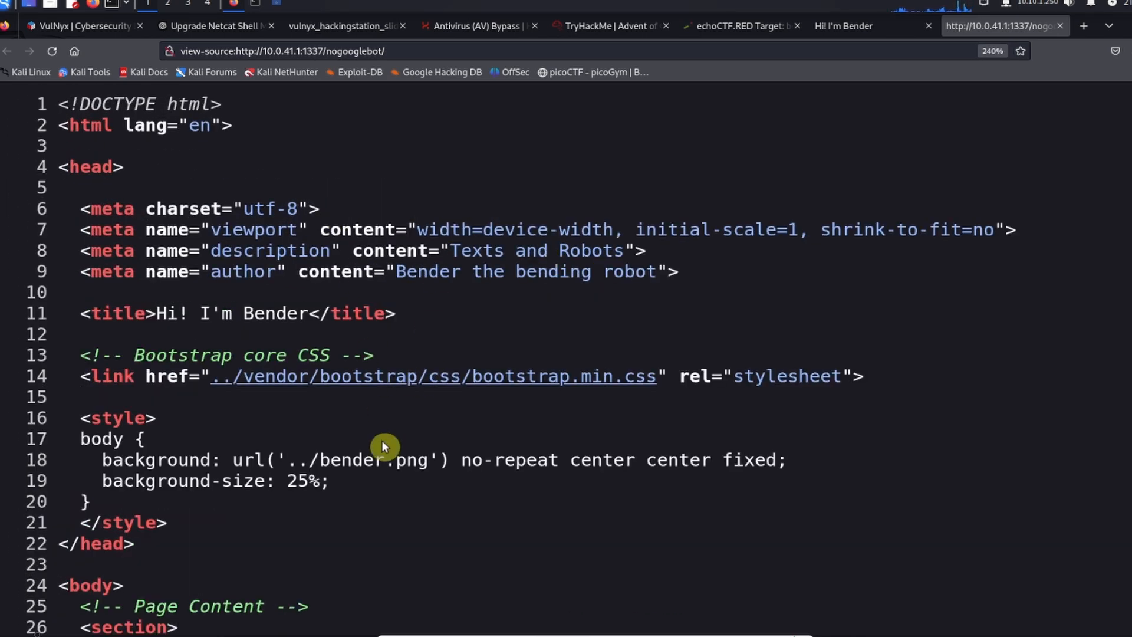
{"action": "mouse_move", "coordinate": [257, 200]}
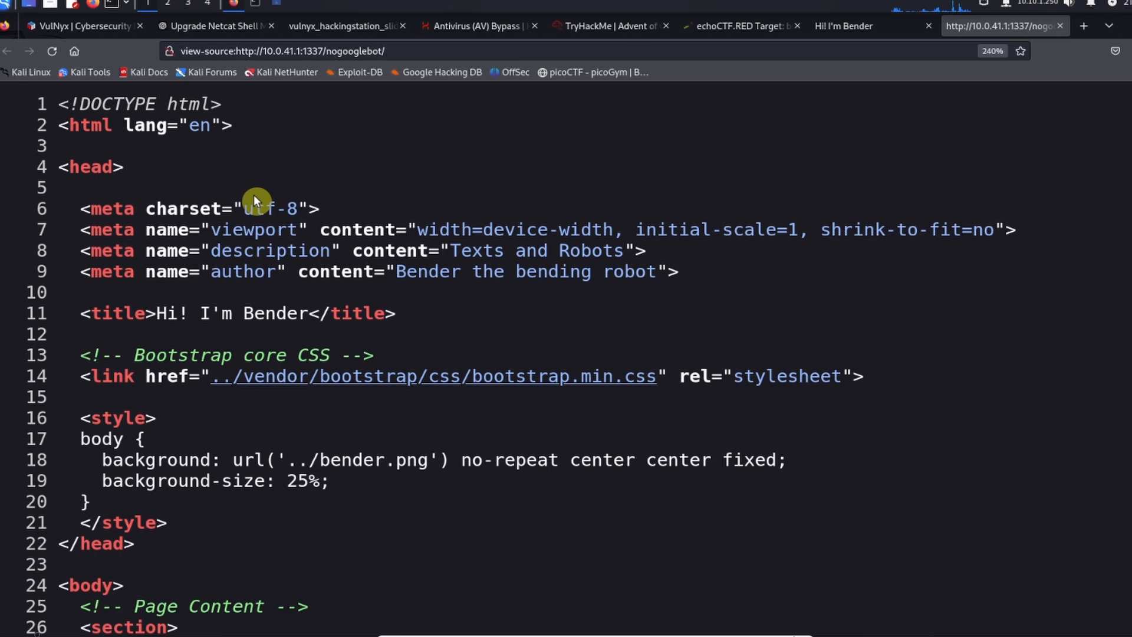
{"action": "scroll", "scroll_direction": "down", "scroll_amount": 3}
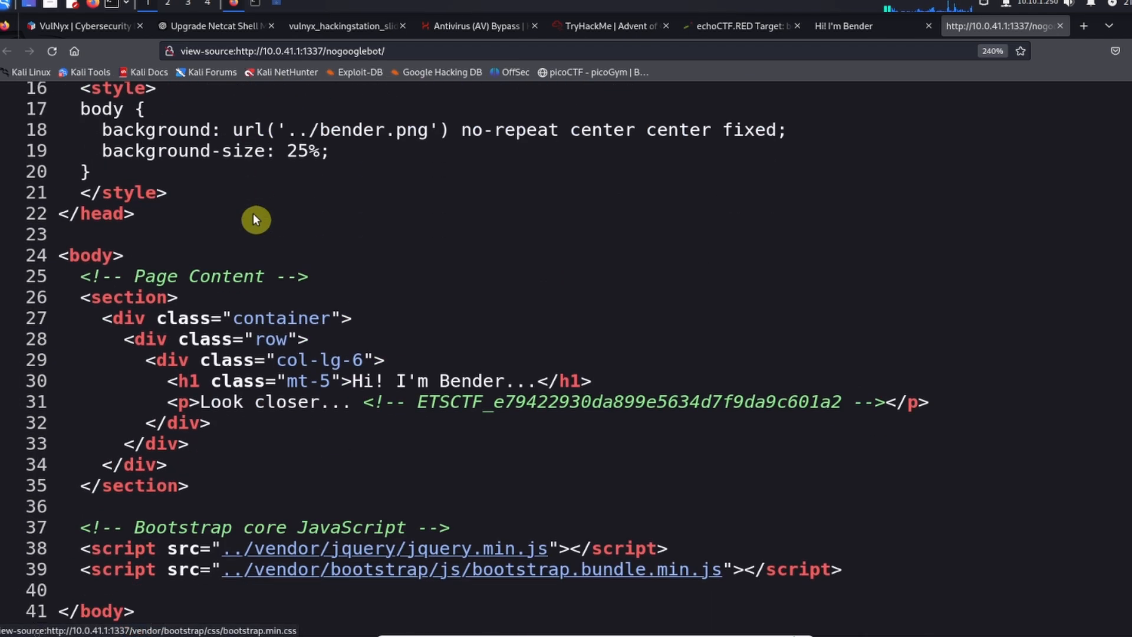
{"action": "scroll", "scroll_direction": "down", "scroll_amount": 3}
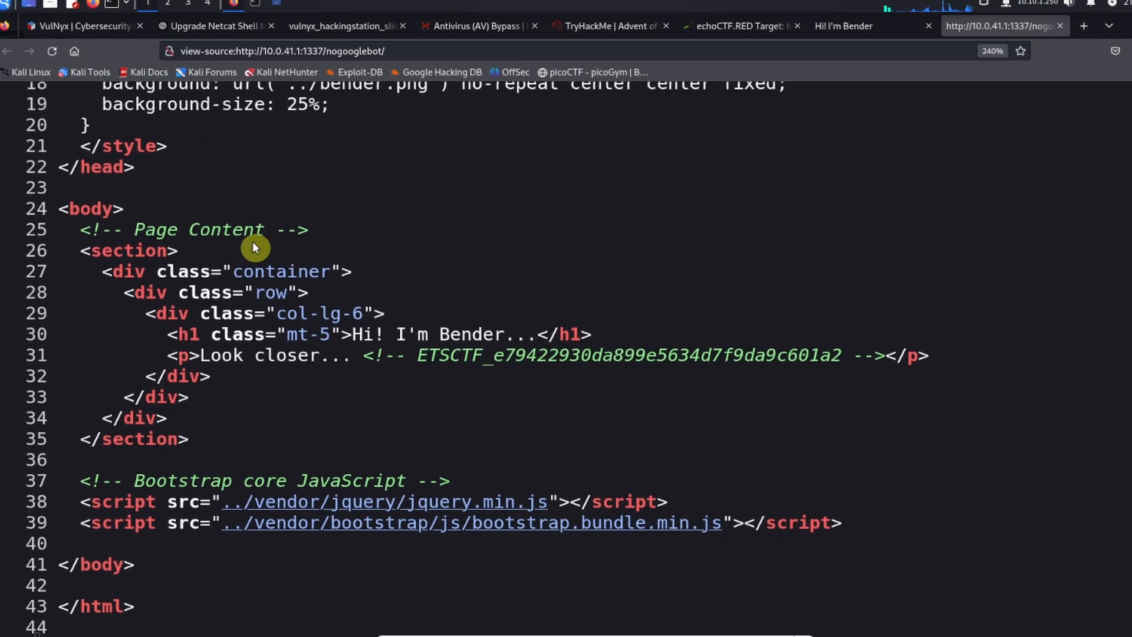
{"action": "mouse_move", "coordinate": [474, 467]}
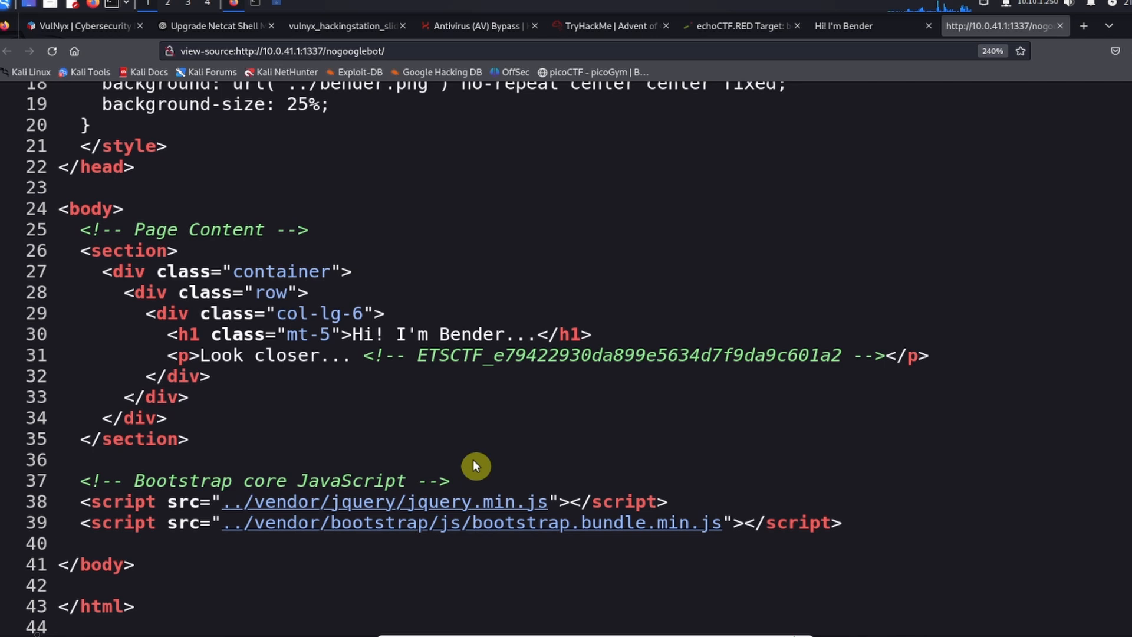
{"action": "mouse_move", "coordinate": [542, 446]}
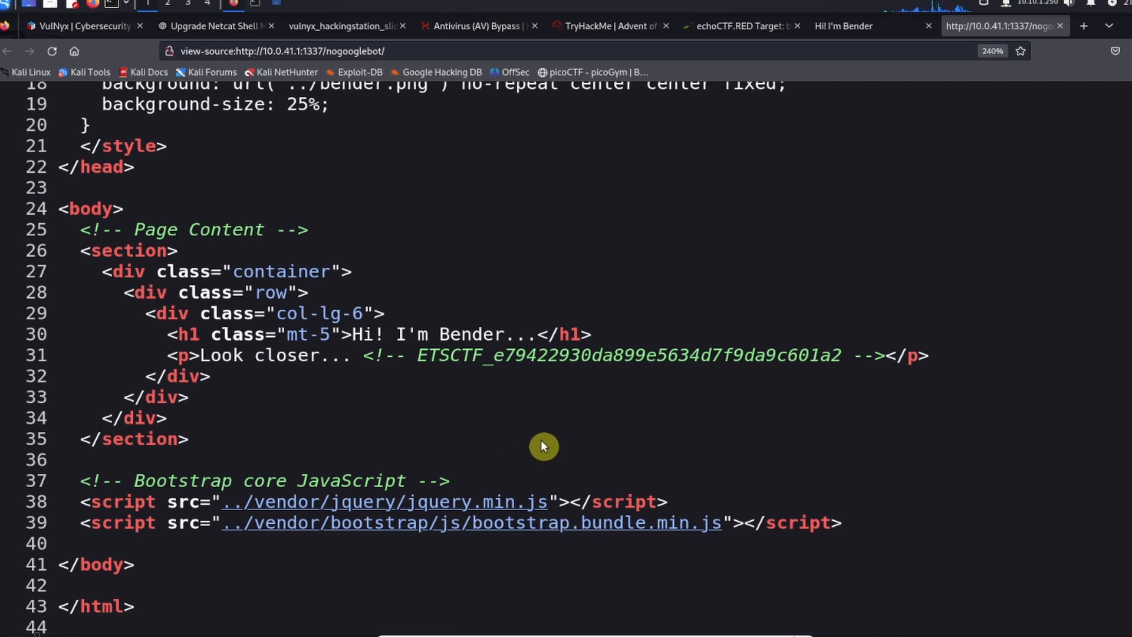
{"action": "mouse_move", "coordinate": [545, 437]}
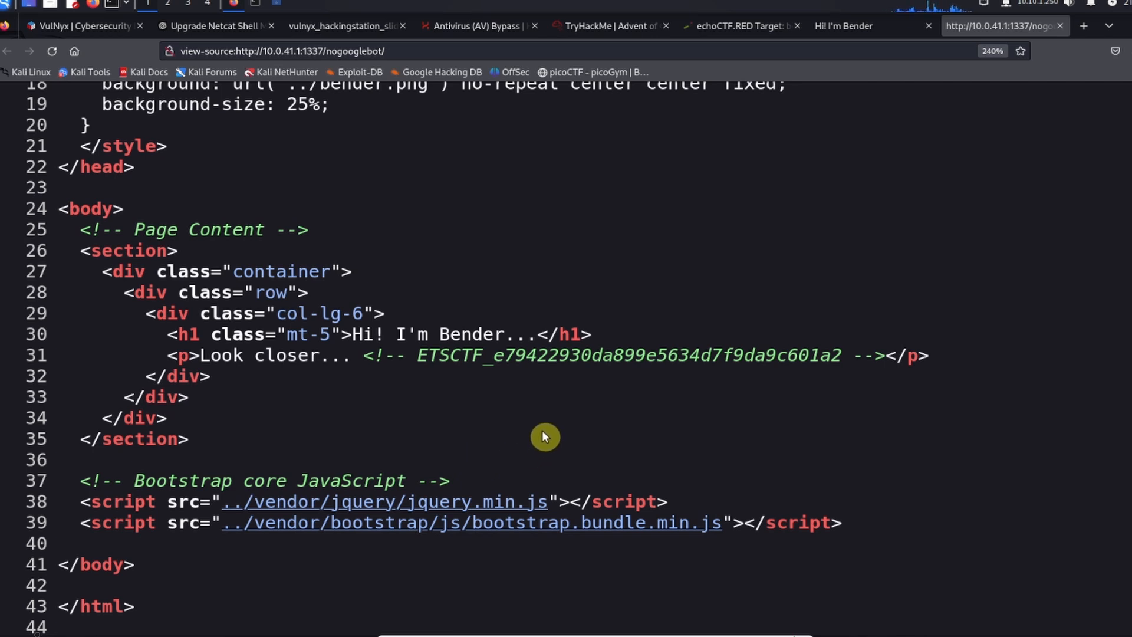
{"action": "mouse_move", "coordinate": [215, 390]}
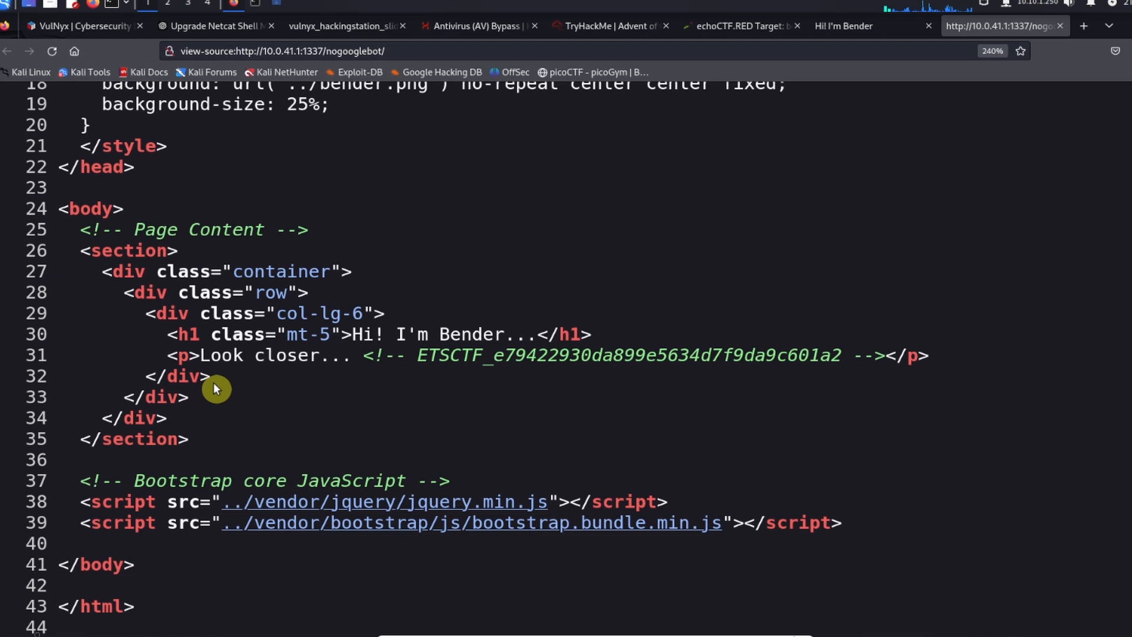
{"action": "mouse_move", "coordinate": [259, 399]}
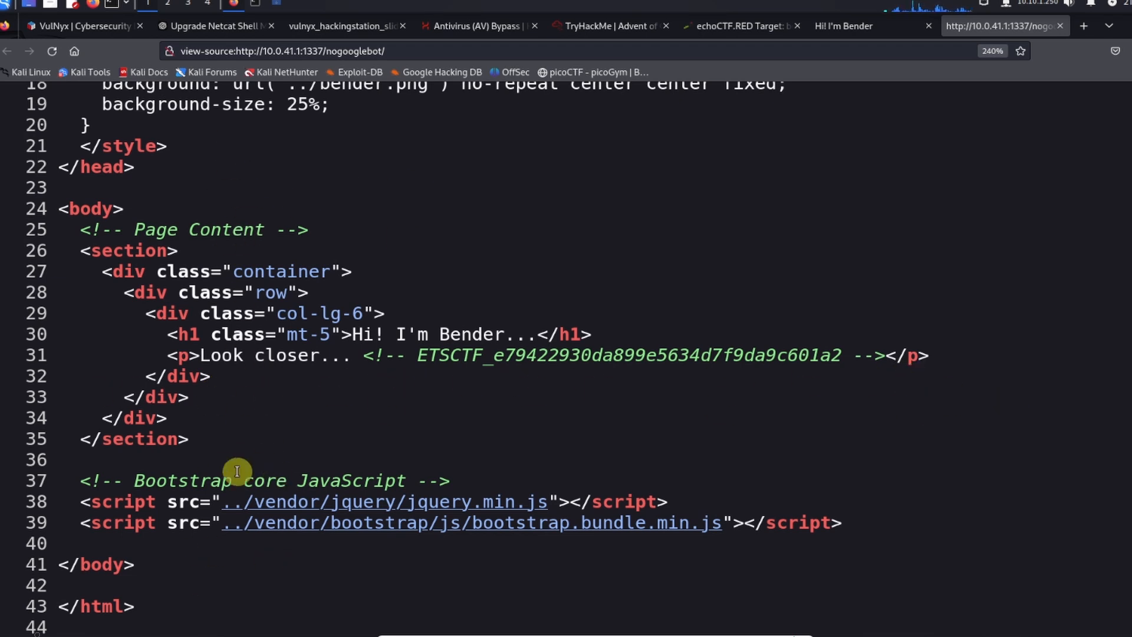
{"action": "mouse_move", "coordinate": [360, 355]}
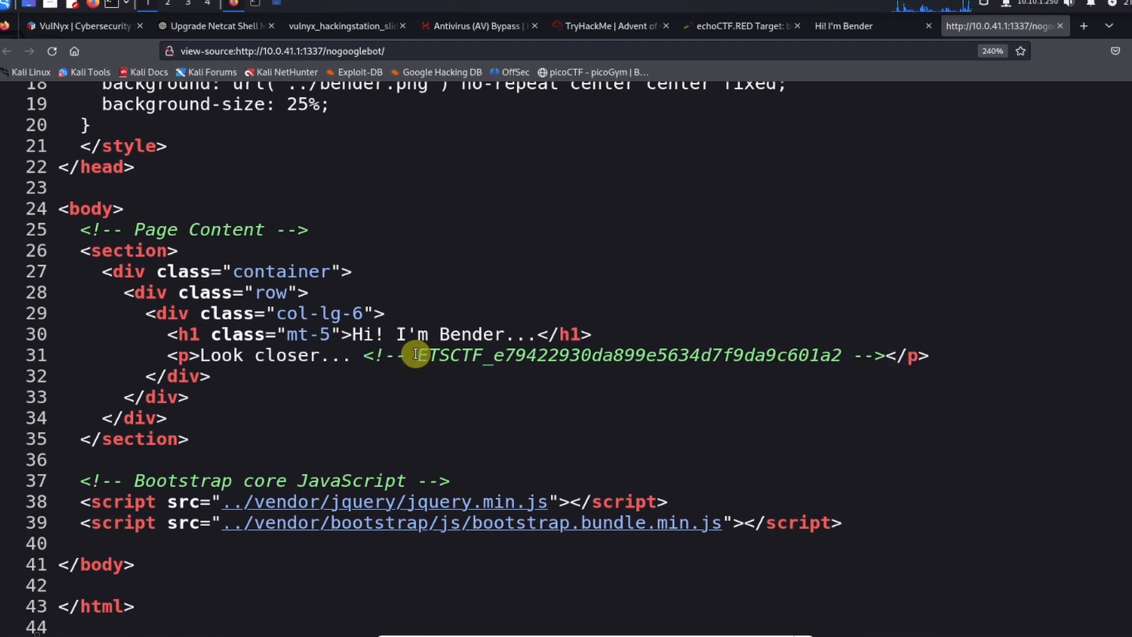
{"action": "left_click_drag", "start_coordinate": [418, 354], "coordinate": [840, 355]}
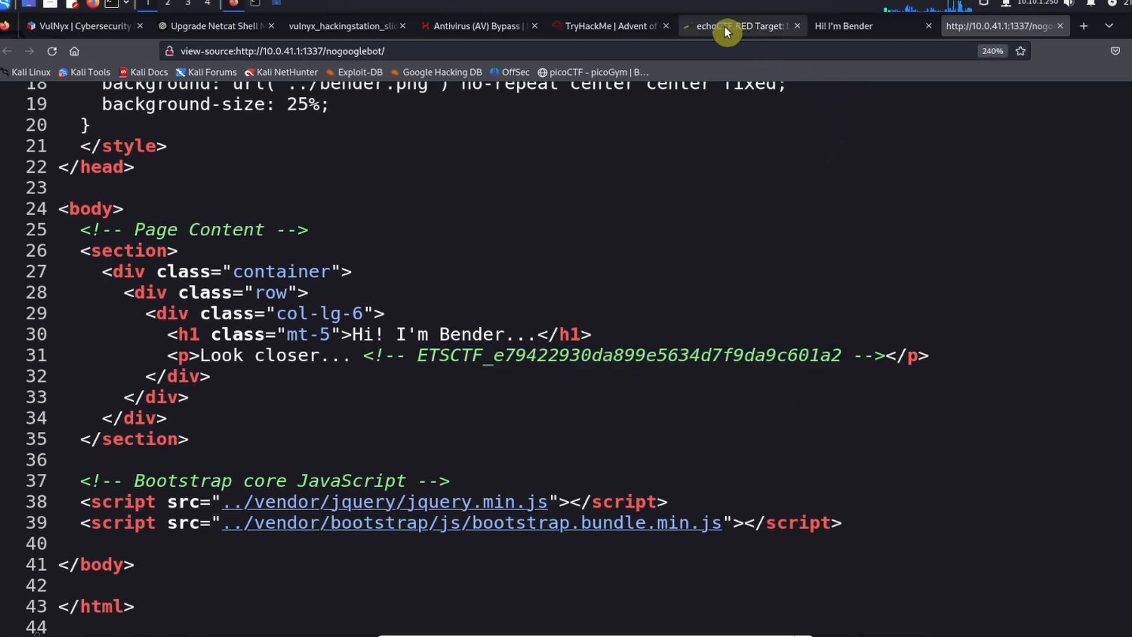
Step: Submit the page-source flag on the bender target page, which reports it already claimed
{"action": "left_click", "coordinate": [733, 26]}
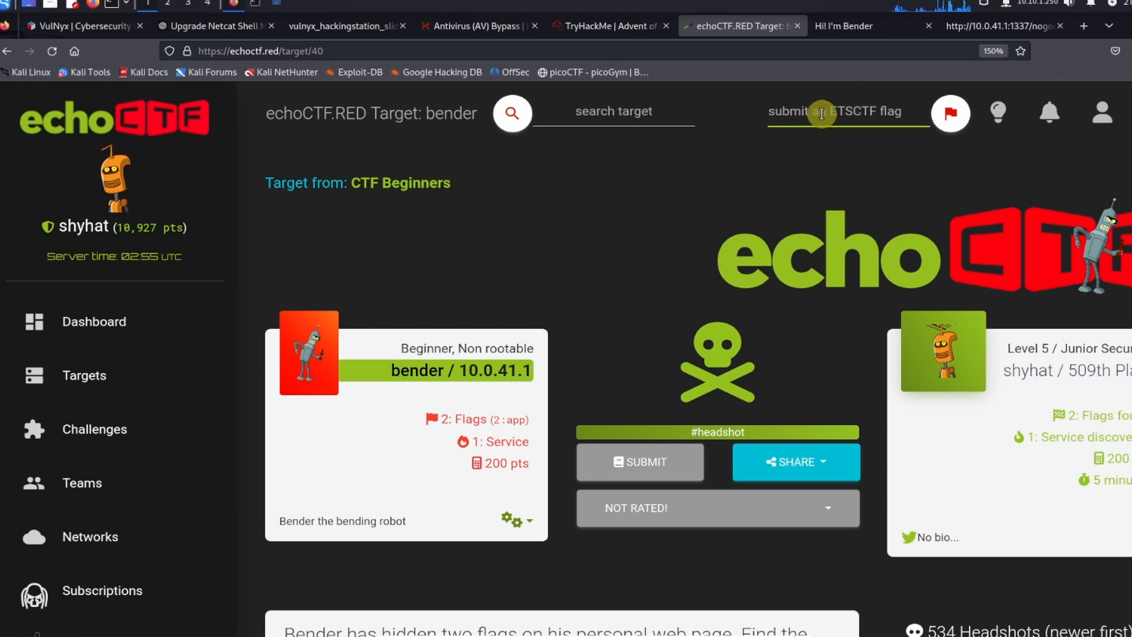
{"action": "type", "text": "1a899e5634d7f9da9c601a2"}
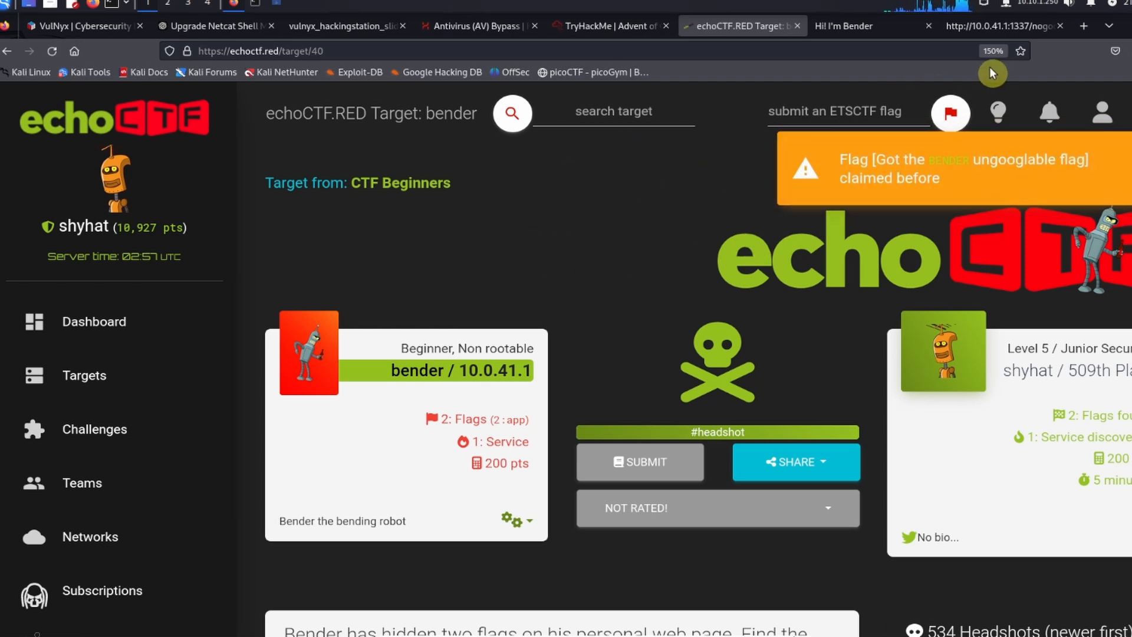
{"action": "mouse_move", "coordinate": [567, 286]}
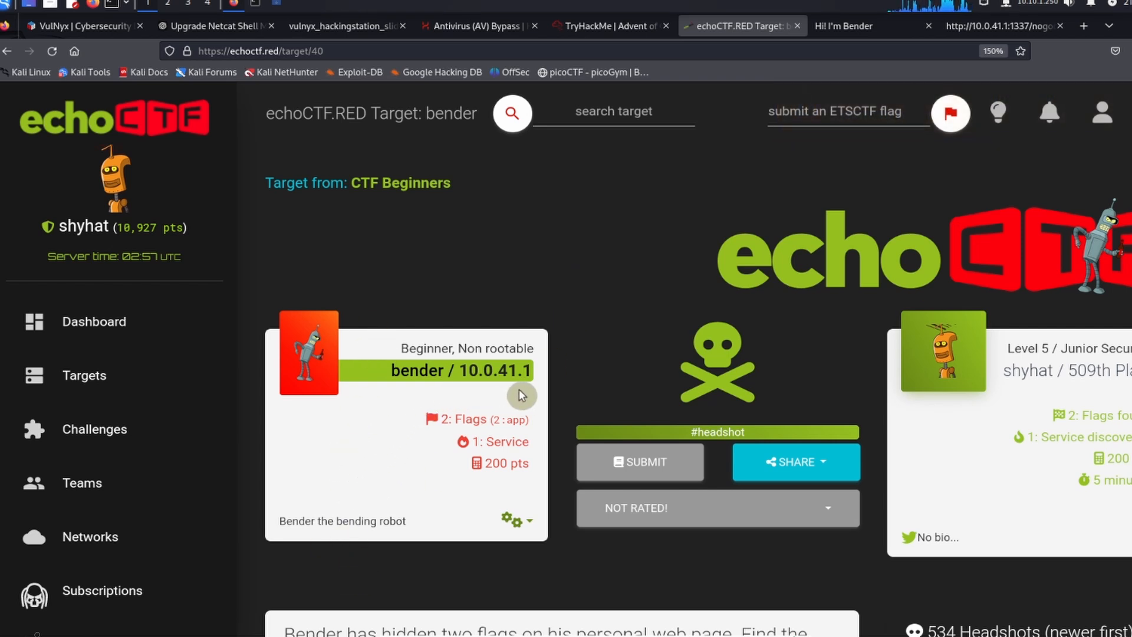
{"action": "mouse_move", "coordinate": [392, 505]}
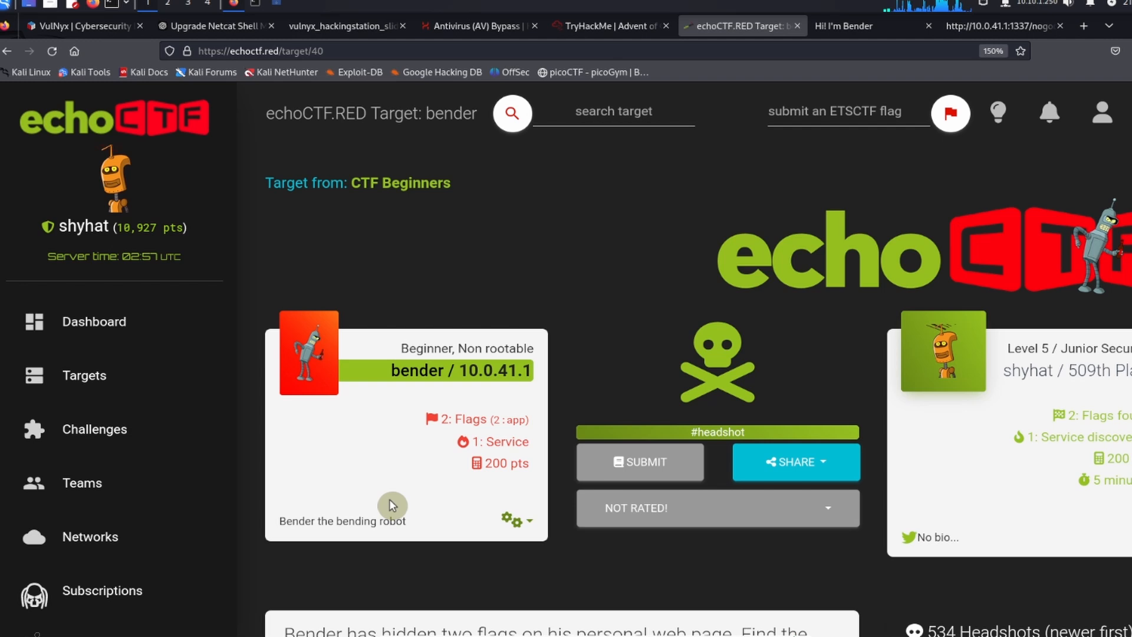
{"action": "mouse_move", "coordinate": [469, 441]}
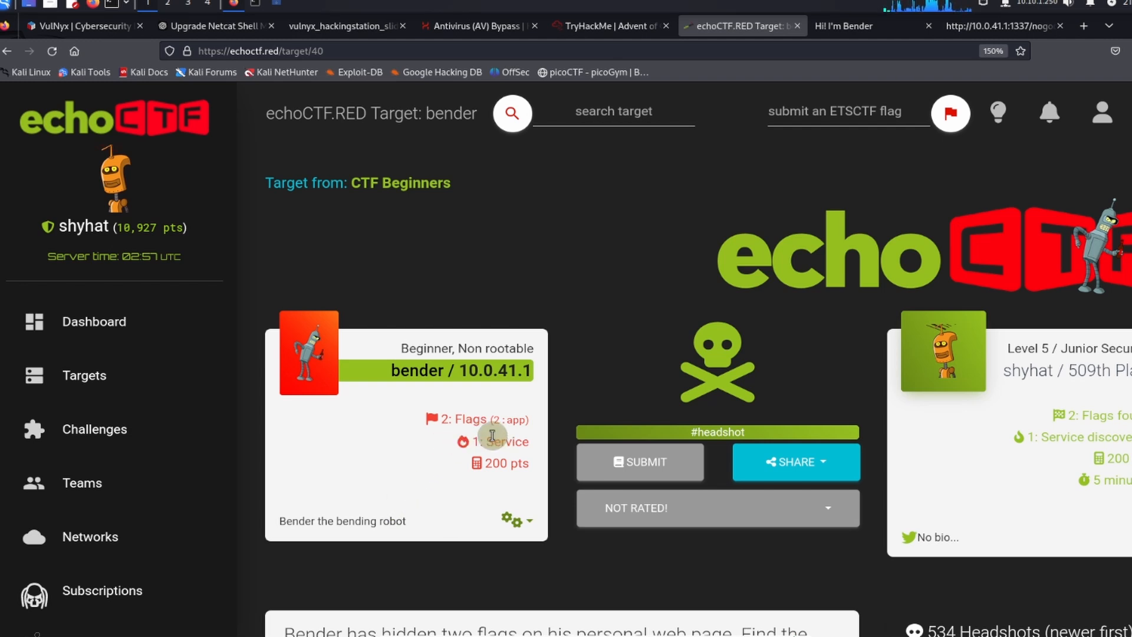
{"action": "mouse_move", "coordinate": [460, 445]}
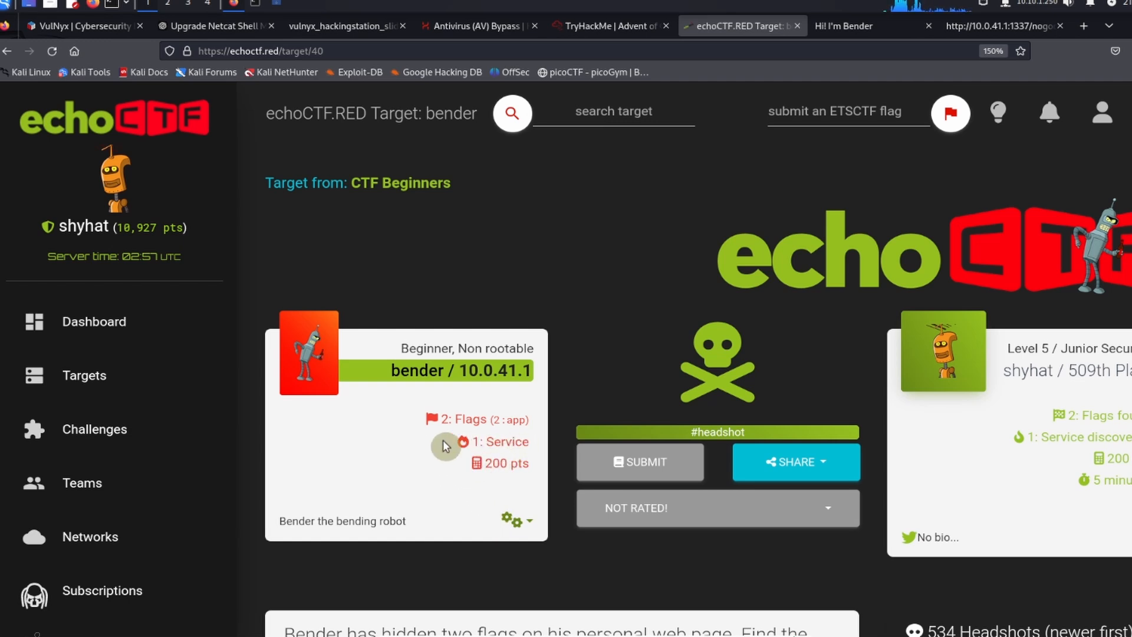
{"action": "mouse_move", "coordinate": [393, 398]}
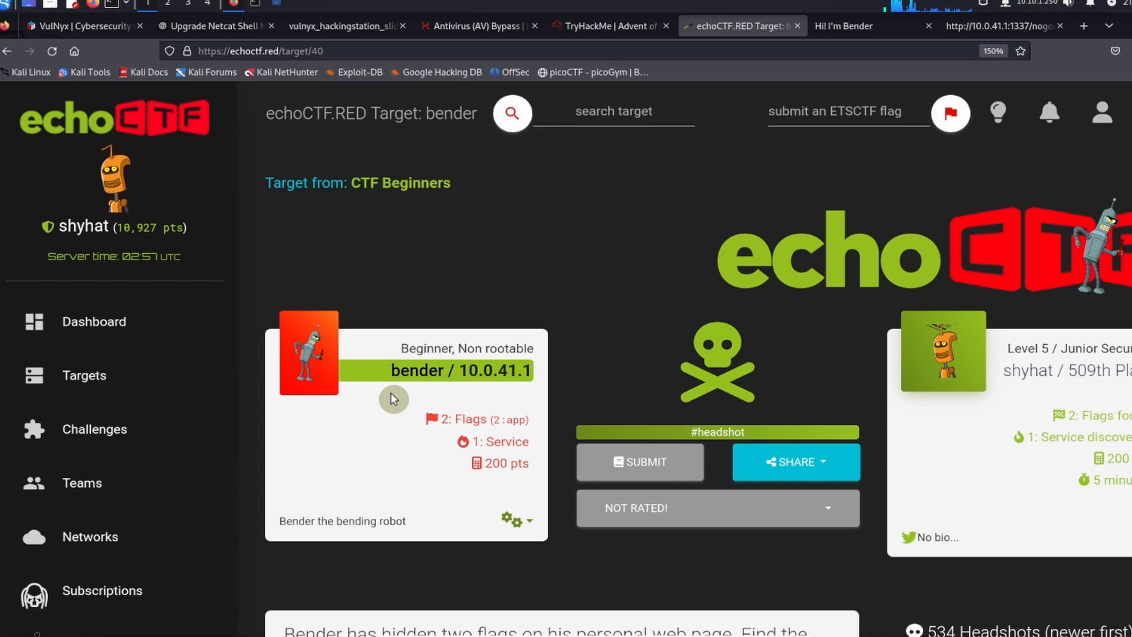
{"action": "scroll", "scroll_direction": "down", "scroll_amount": 3}
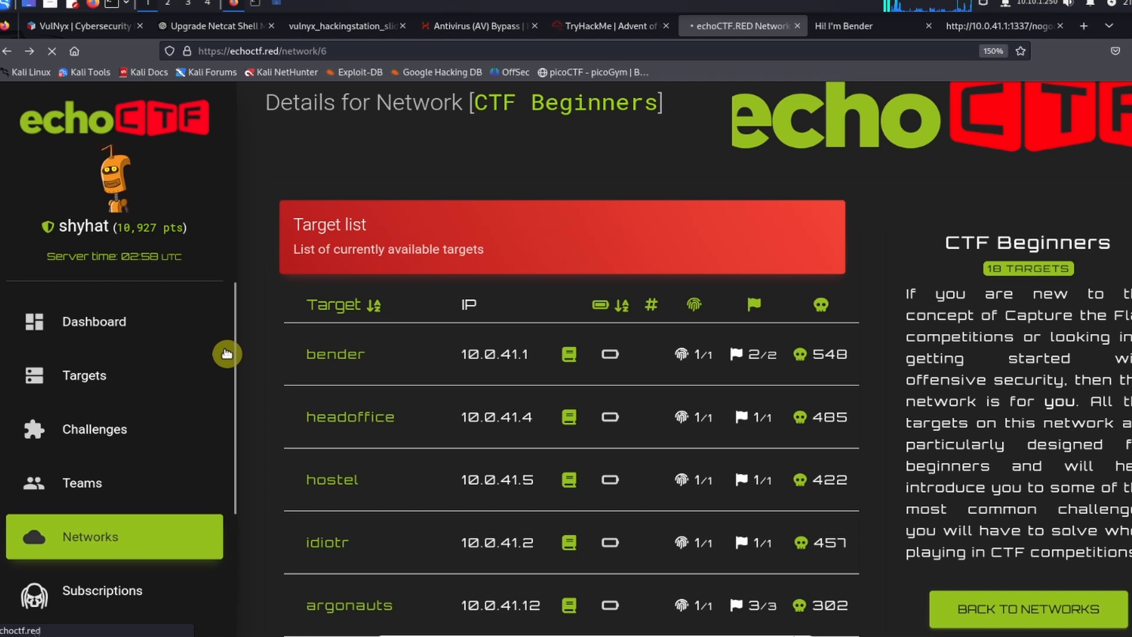
Step: Scroll the CTF Beginners target list to see argonauts, getip, postoffice and redirector below bender
{"action": "scroll", "scroll_direction": "down", "scroll_amount": 3}
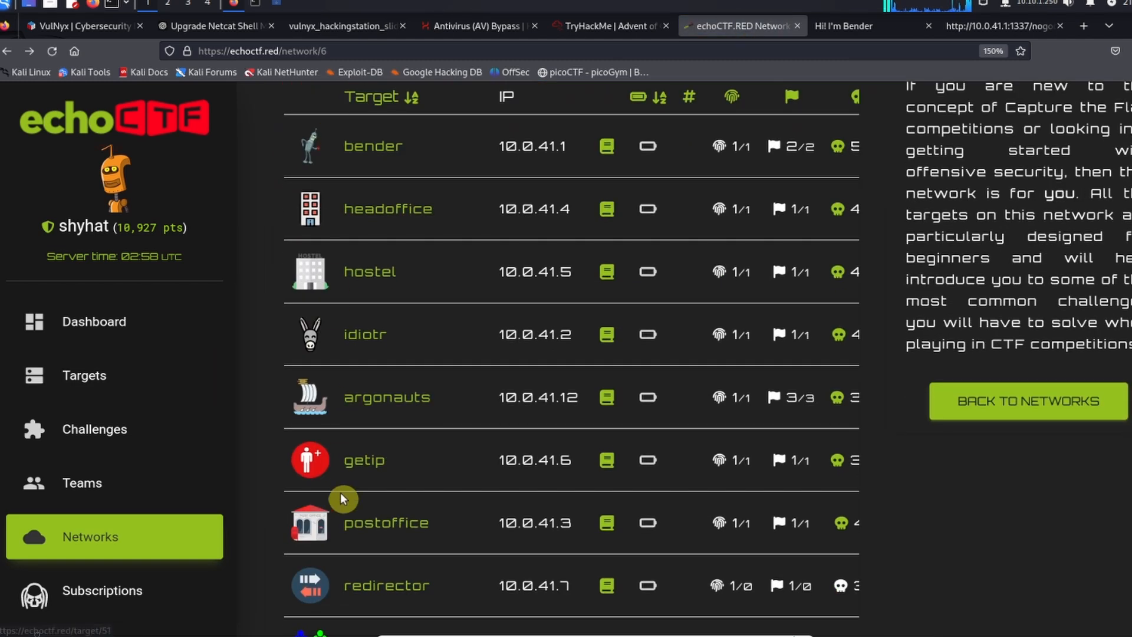